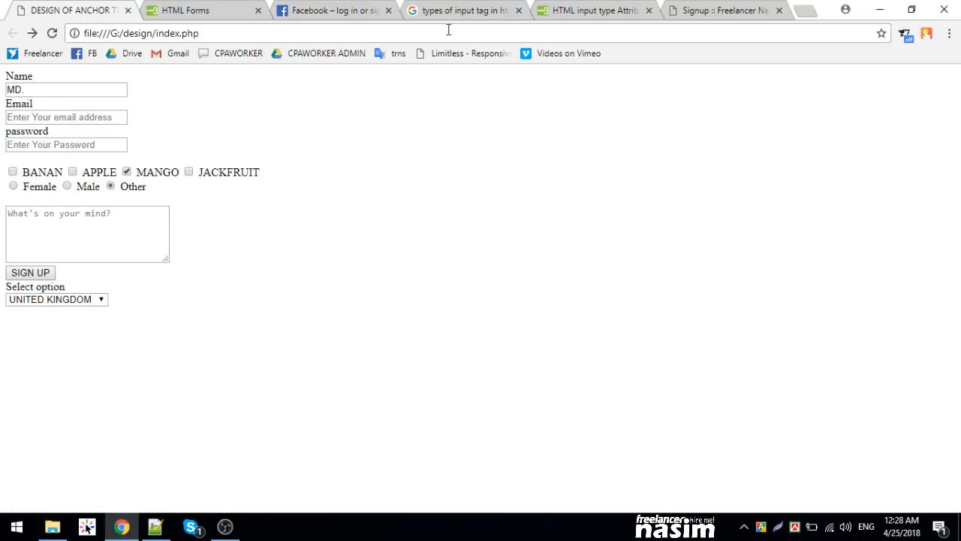
mouse_move(78, 242)
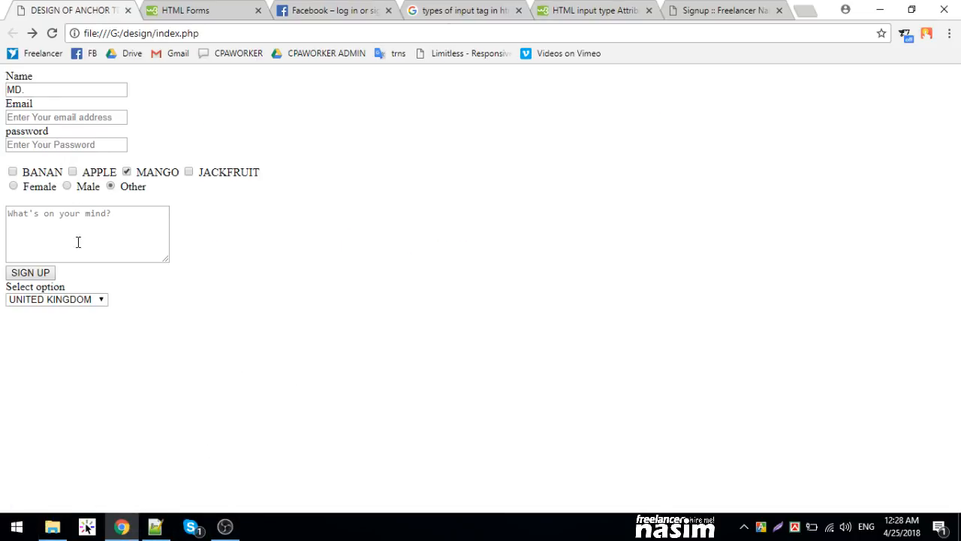
mouse_move(159, 319)
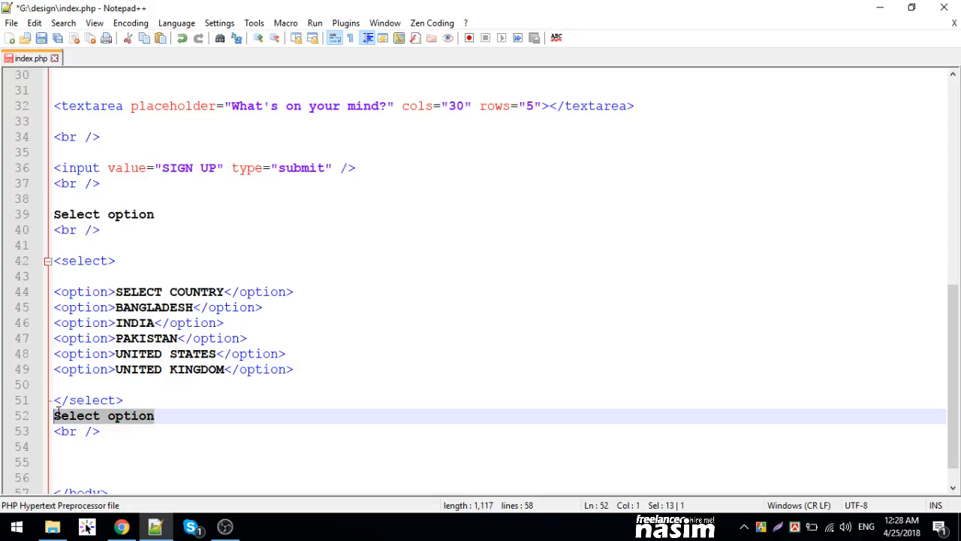
Change the second option label to 'Picture Upload option'
text(Picture Upload o)
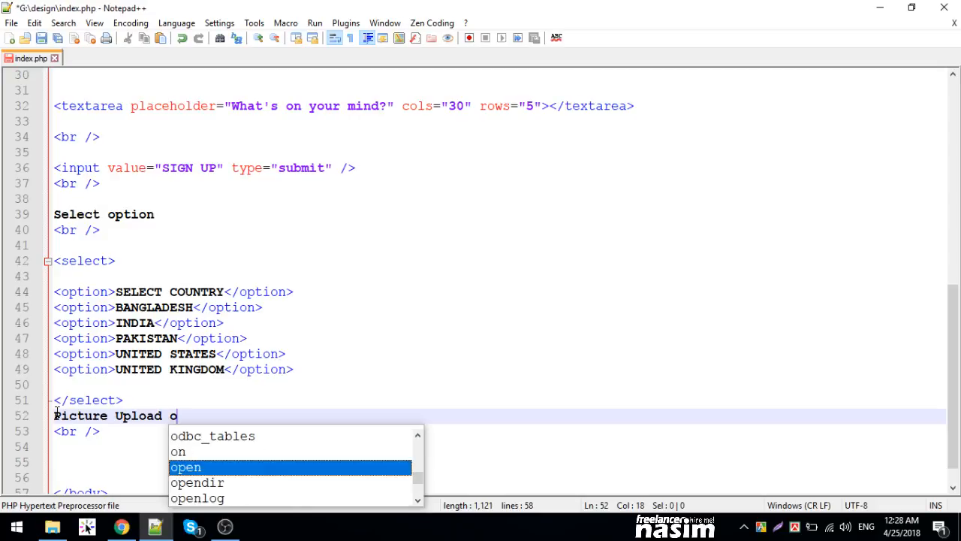
text(ption)
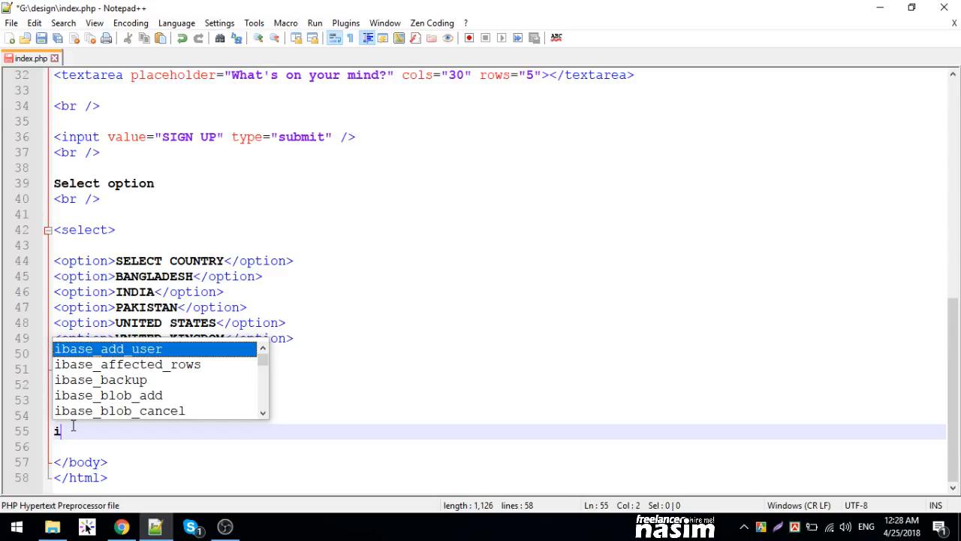
text(n)
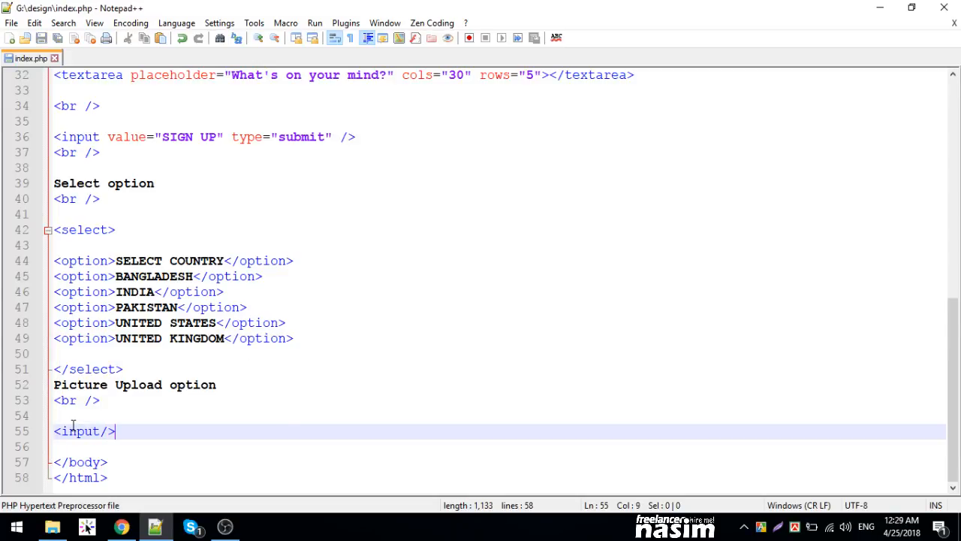
Add <input type="file"/> with an extra <br /> below the label and check it in the browser
text(type=")
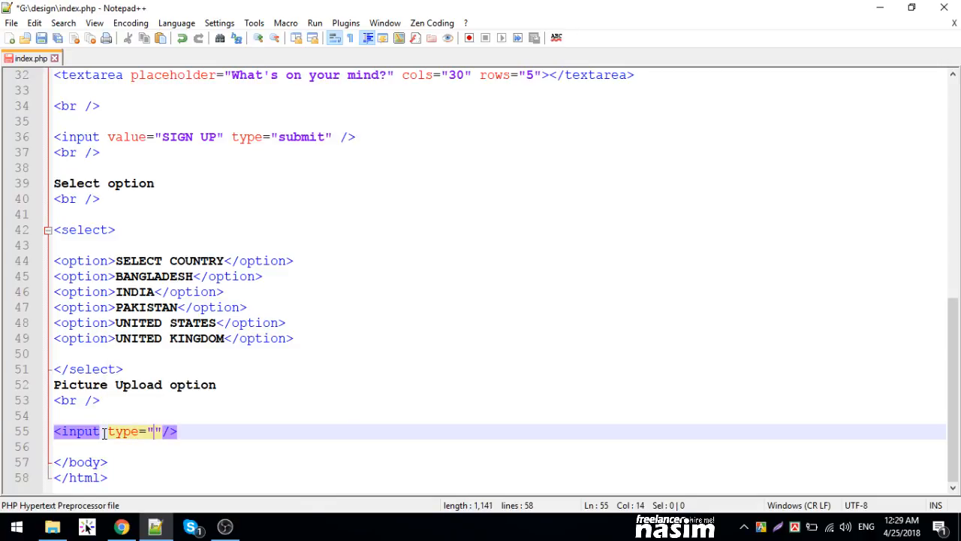
text(file)
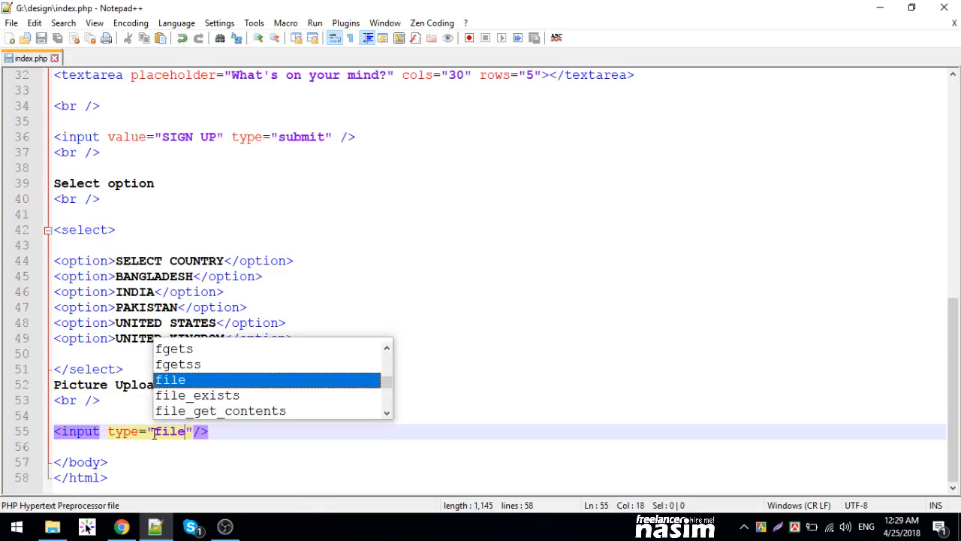
click(120, 526)
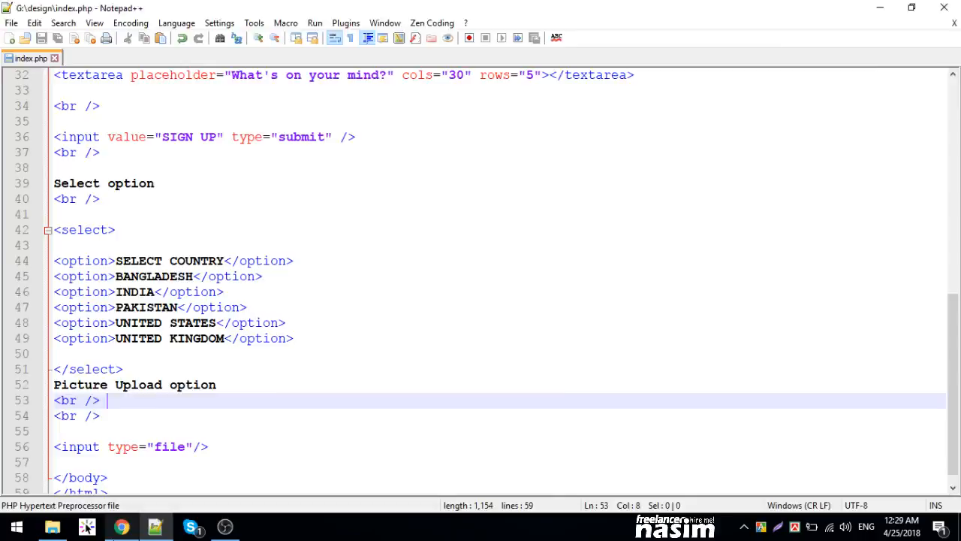
click(120, 525)
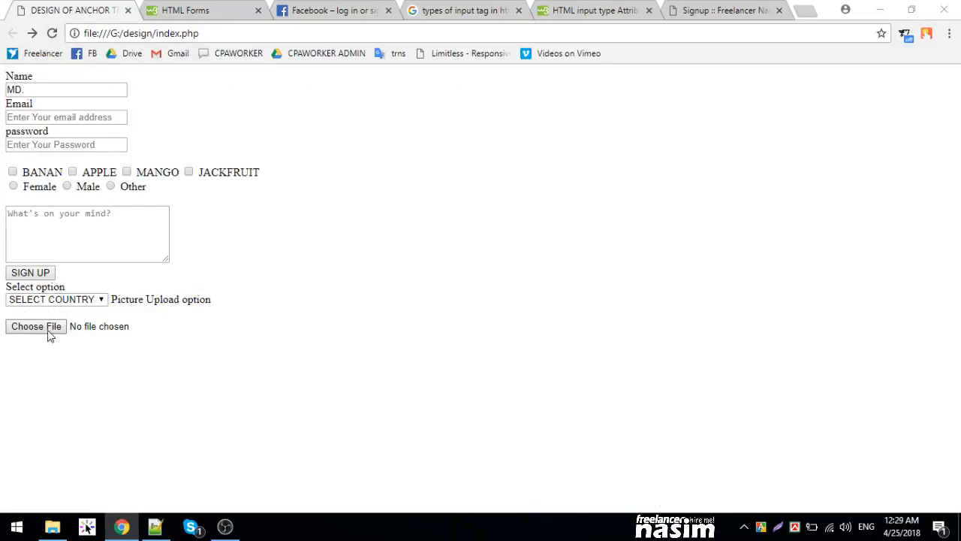
Attach the 3D windows wallpaper image from Others (G:) > Photos via Choose File
click(36, 326)
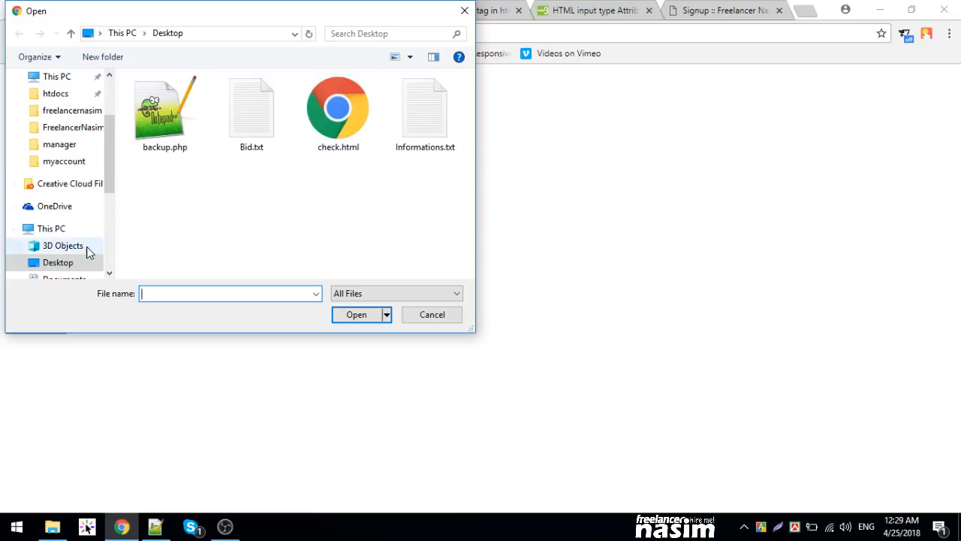
click(57, 245)
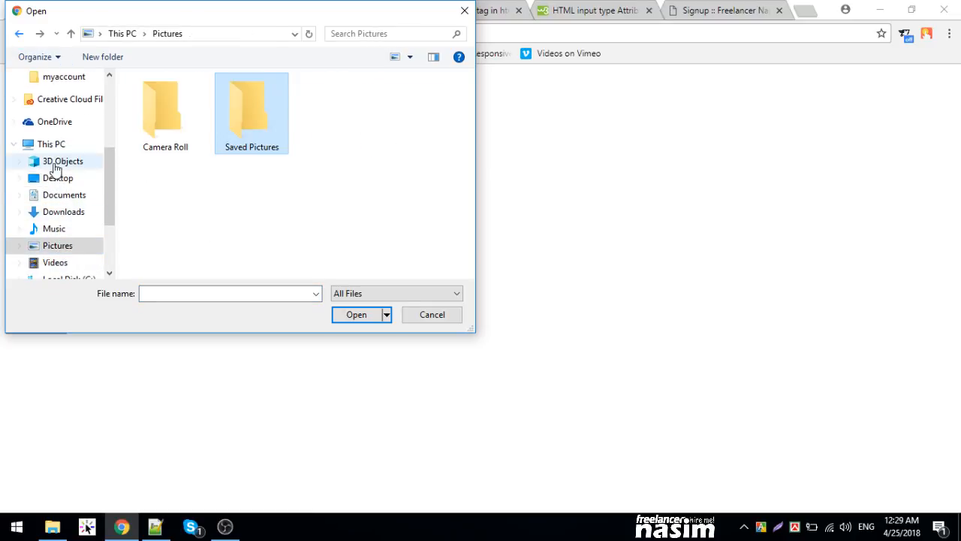
click(63, 267)
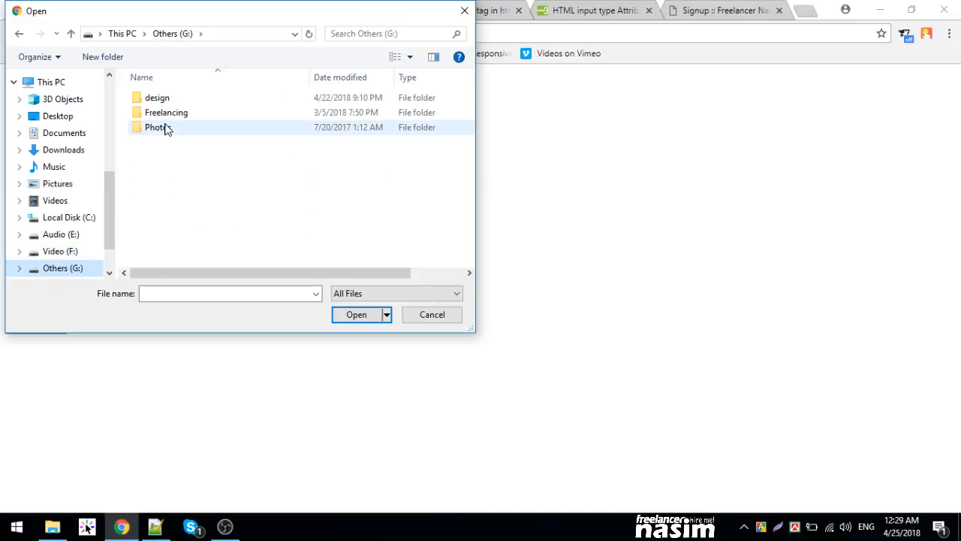
double_click(156, 126)
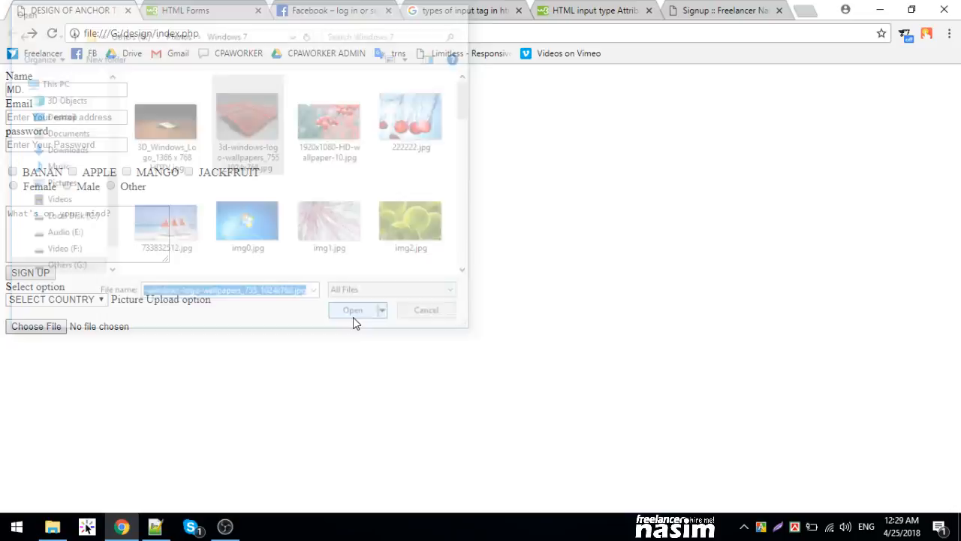
click(351, 310)
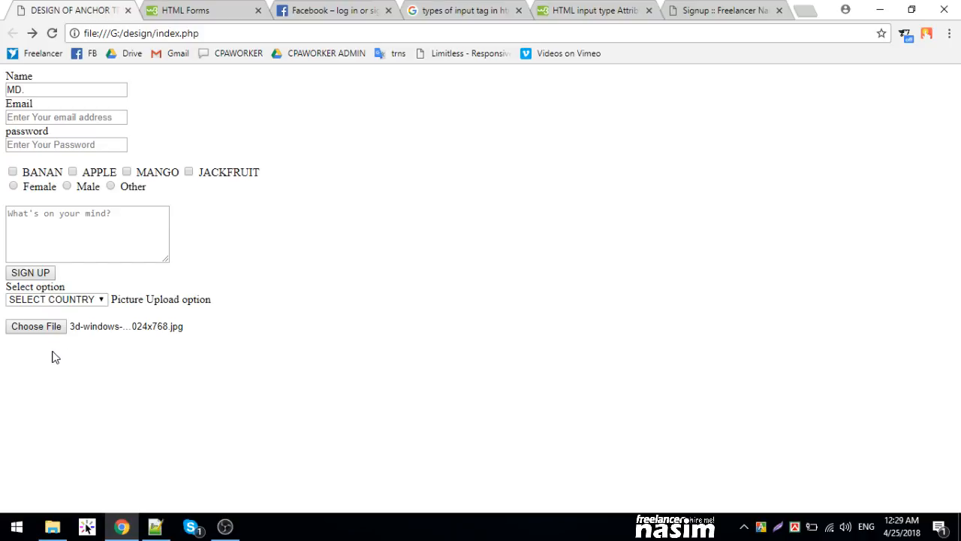
mouse_move(189, 117)
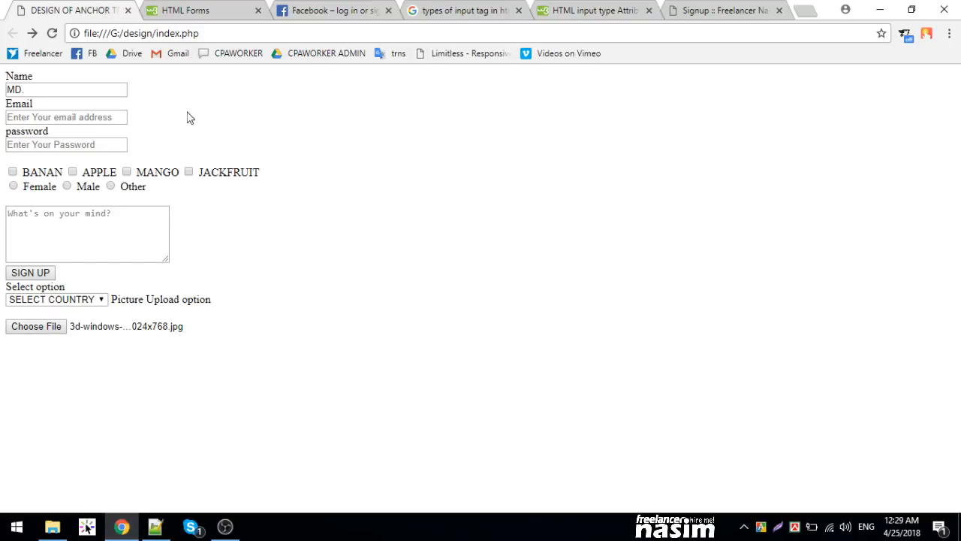
Scroll through the W3Schools HTML Forms tutorial's input, radio and submit button sections
click(202, 9)
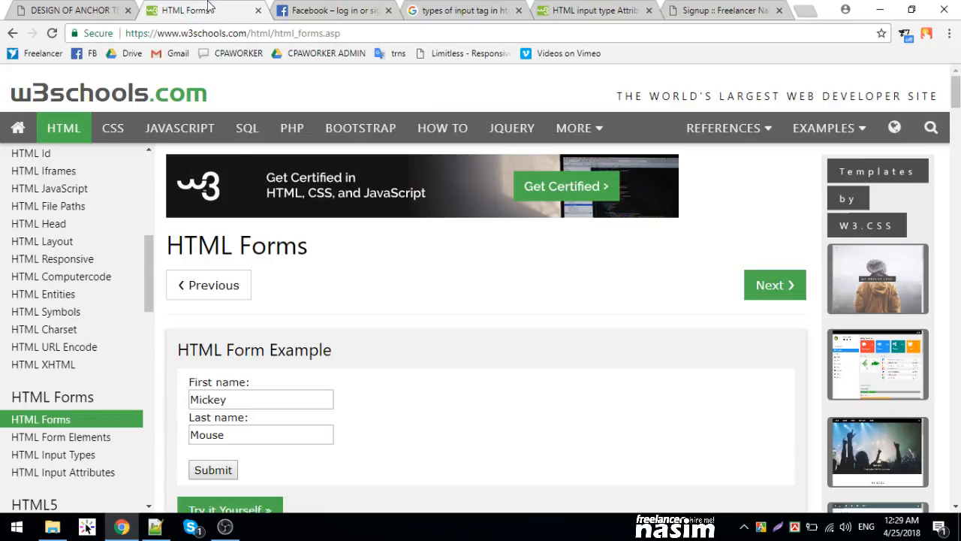
scroll(down, 3)
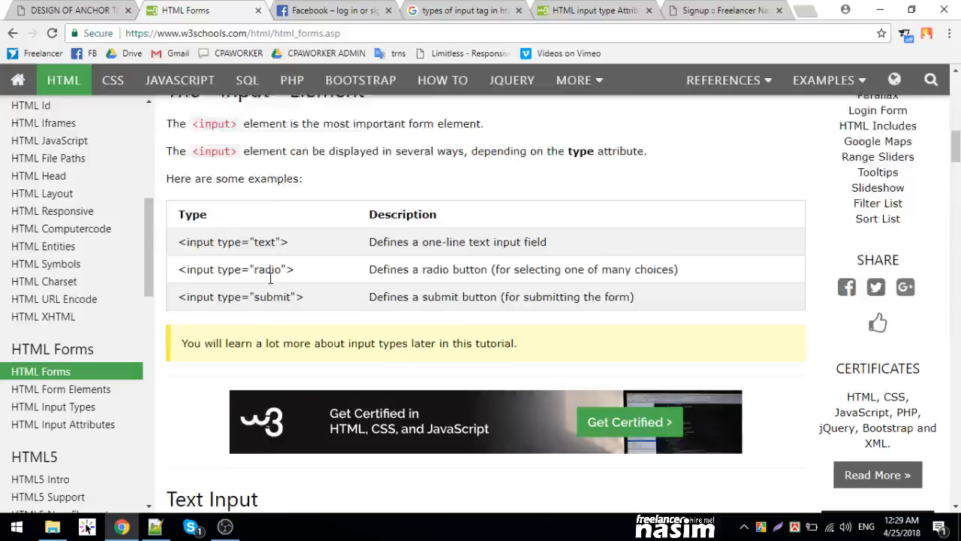
scroll(down, 3)
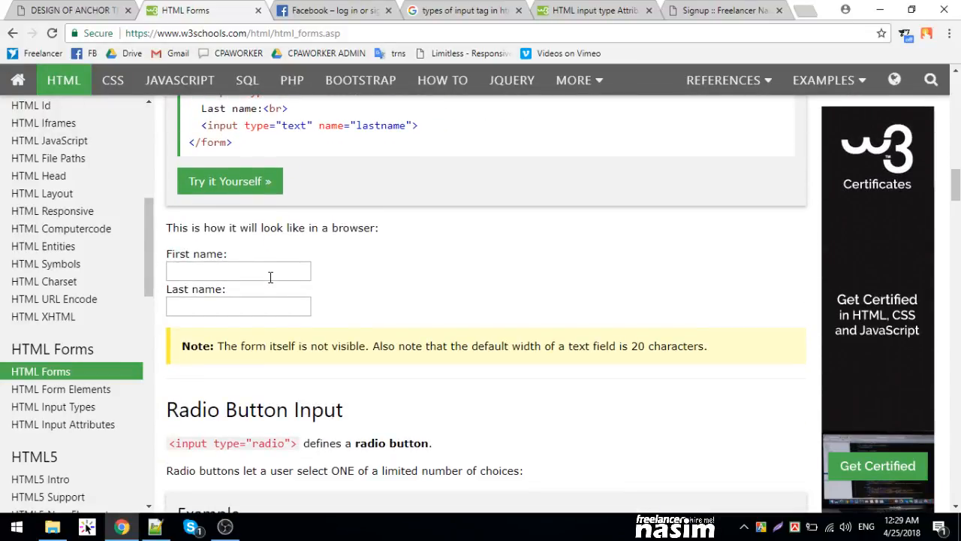
scroll(down, 3)
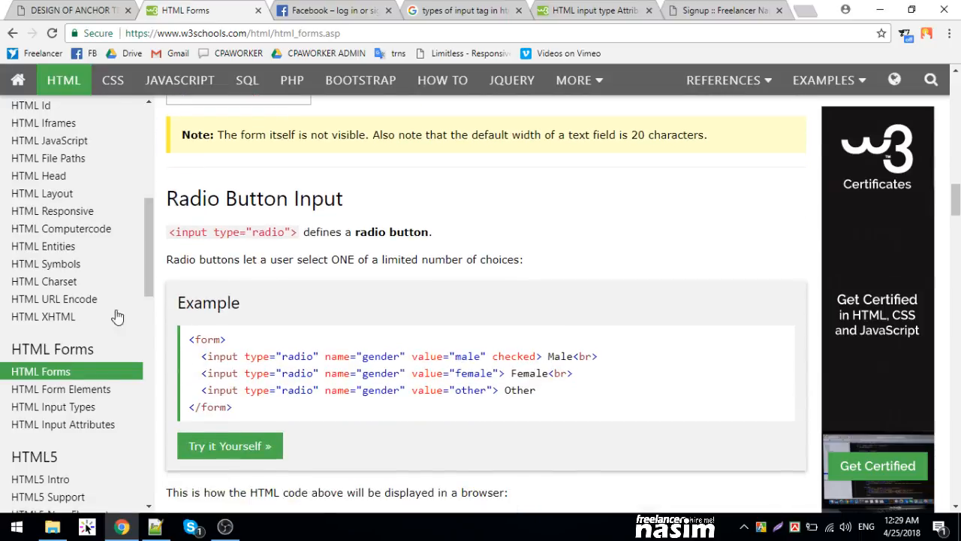
scroll(down, 3)
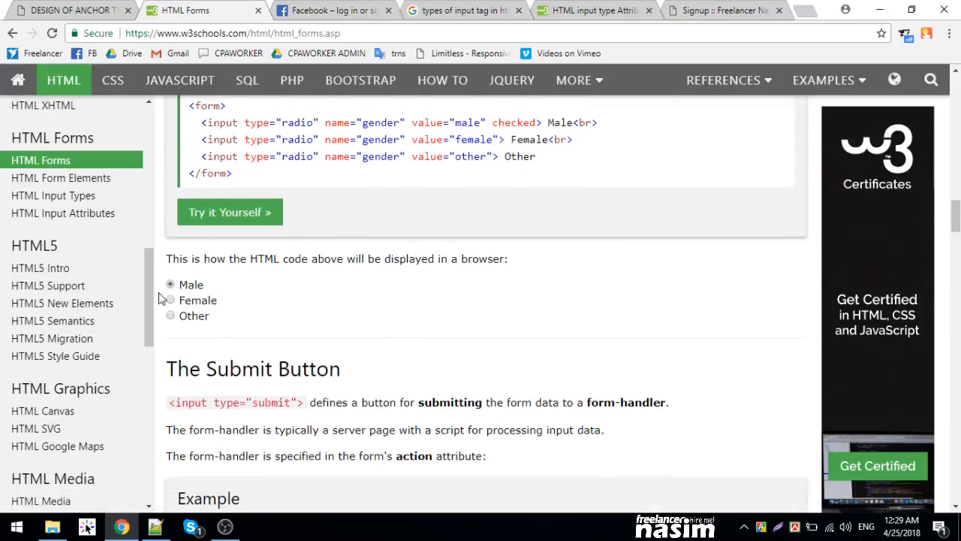
scroll(down, 3)
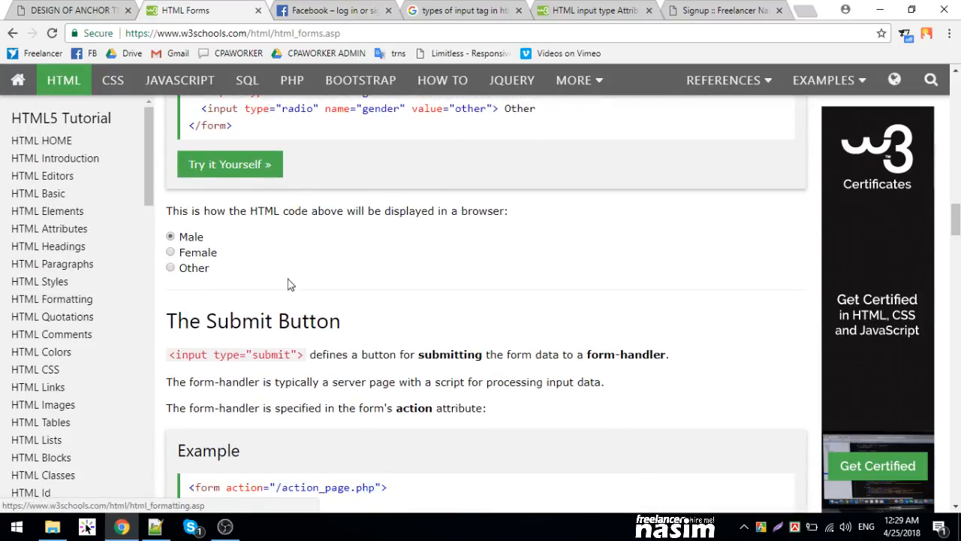
click(721, 9)
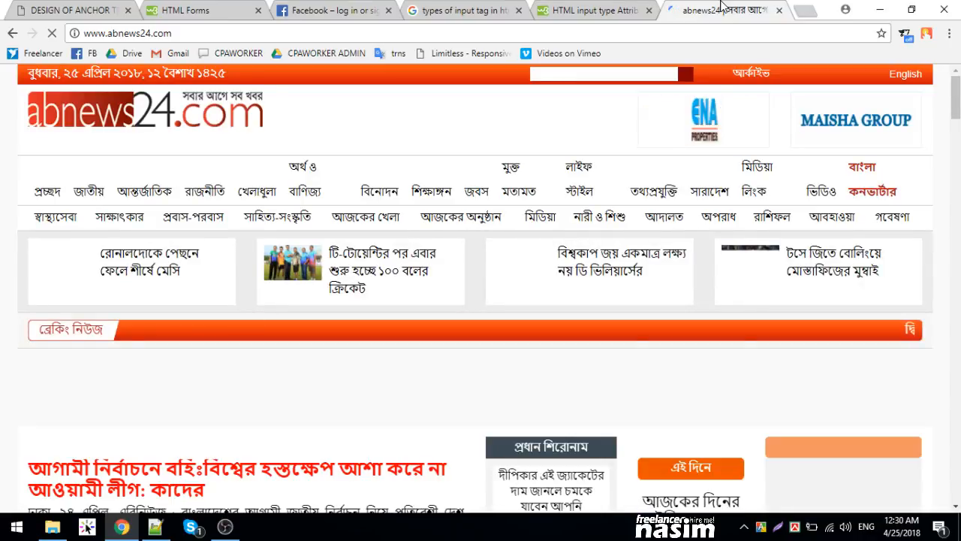
View the abnews24.com breaking-news ticker, then return to index.php in Notepad++
scroll(down, 3)
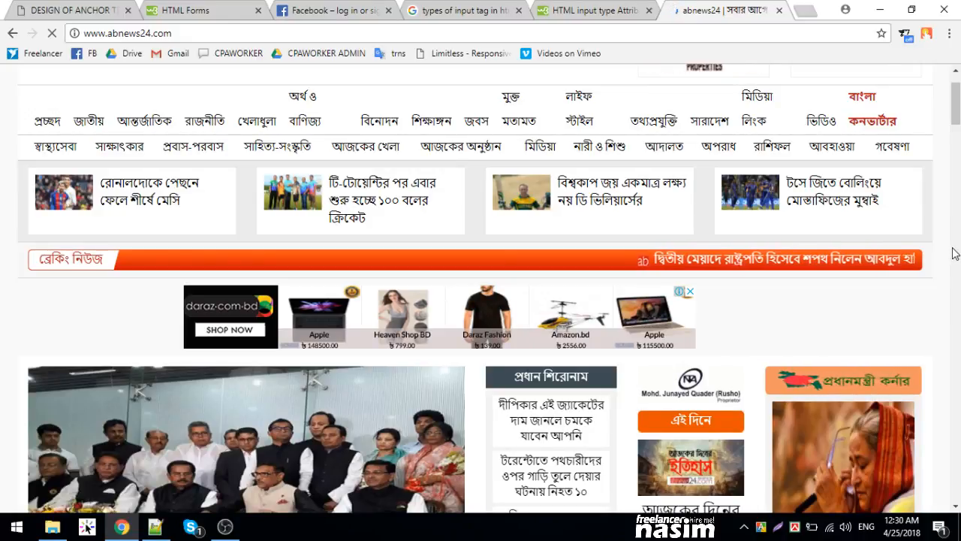
click(87, 526)
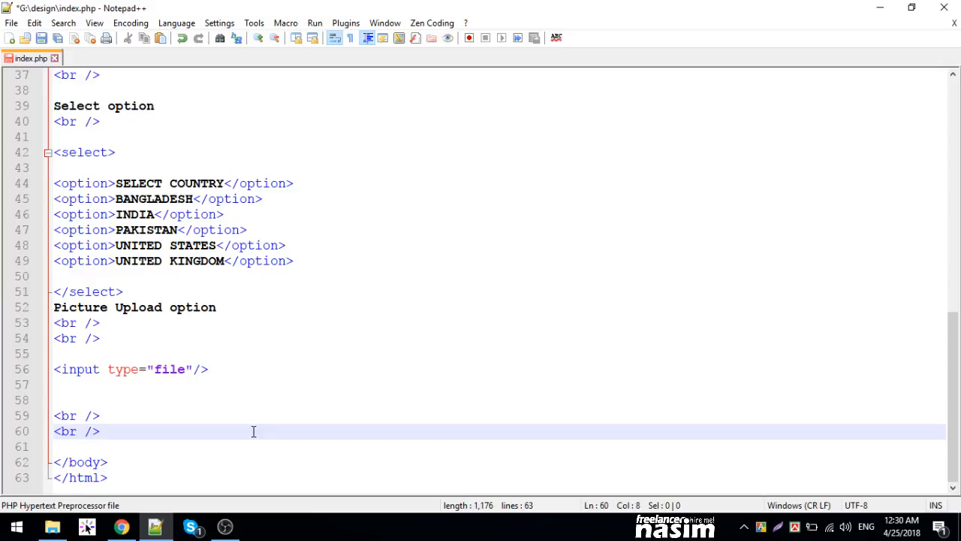
Add an empty <marquee></marquee> element on a new line at the end of index.php
key(Enter)
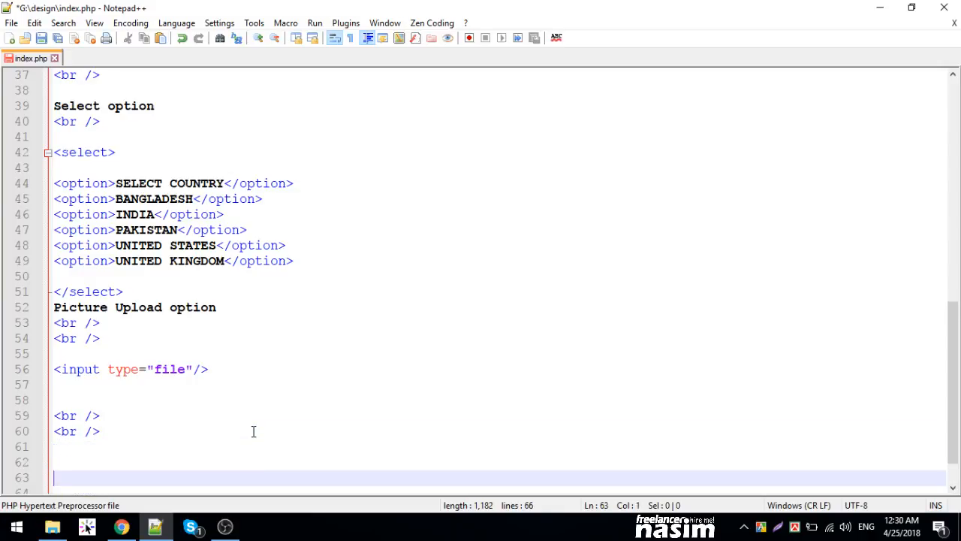
text(<mar)
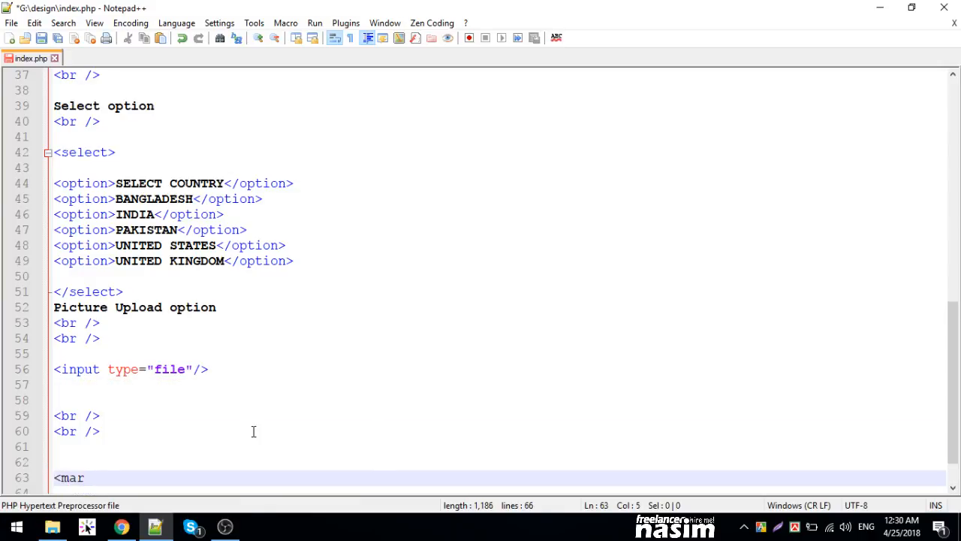
text(quee)
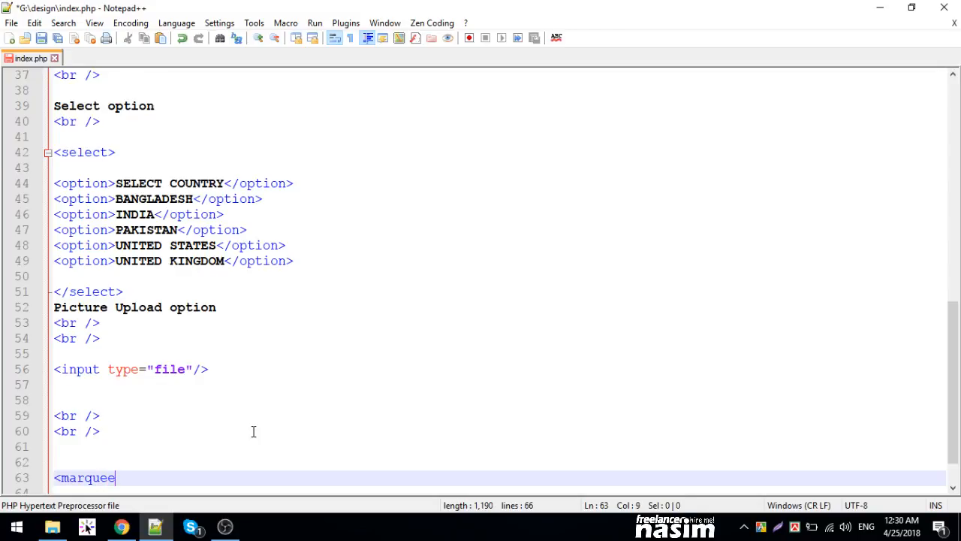
text(><>)
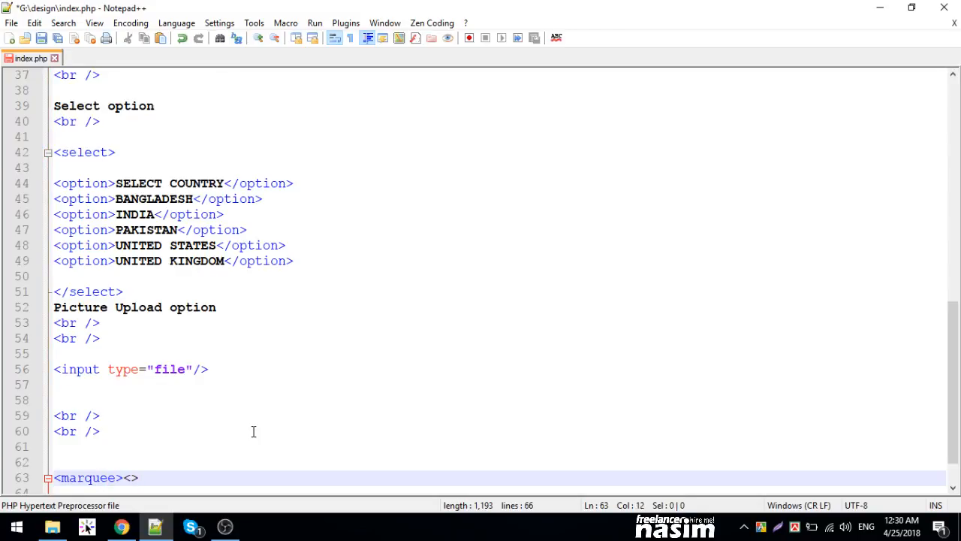
text(/marqu)
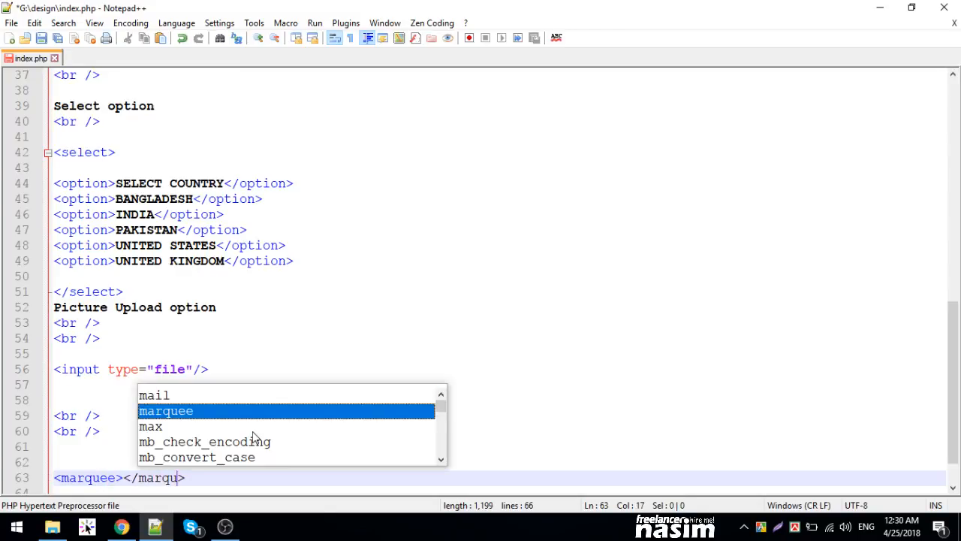
text(ee>)
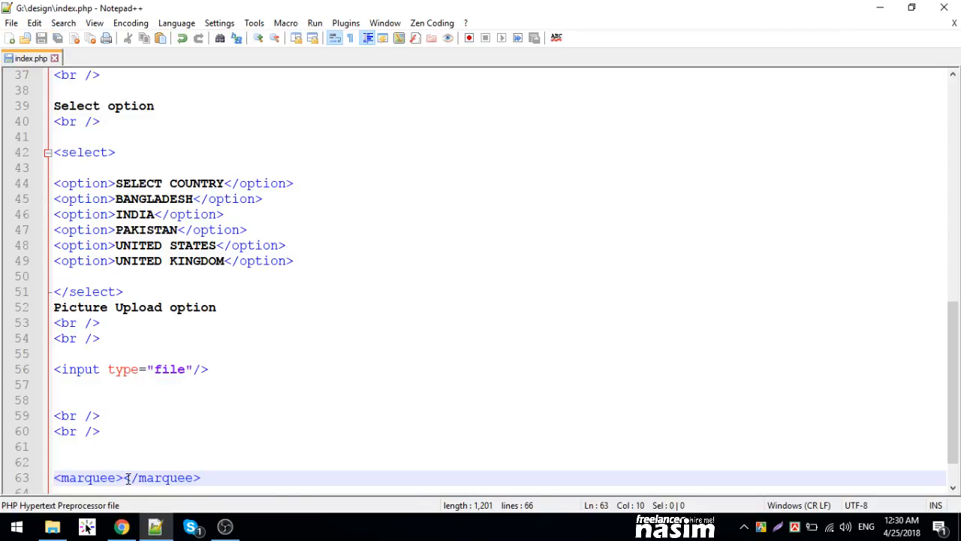
Enter the Bengali sentence about web development between the marquee tags
text(আমরা ফ্রিল্যান্সার নাসিমের)
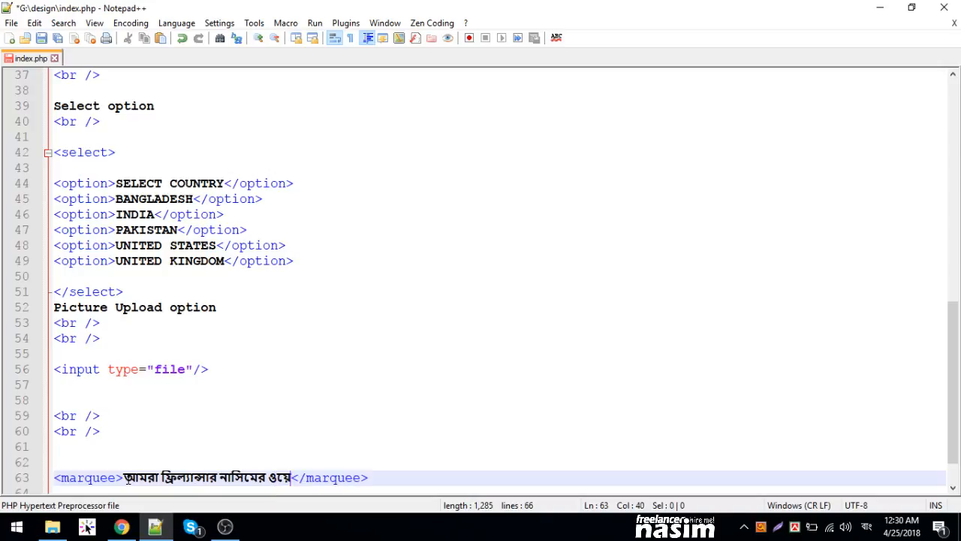
text(ওয়েবসাইটে)
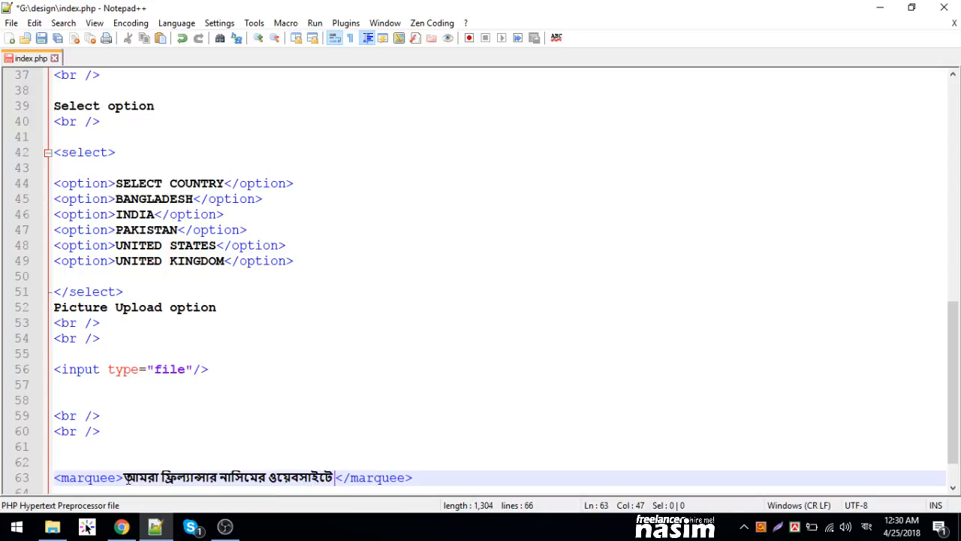
text(ওয়েব ডেভেলোপমেন্ট শিখি)
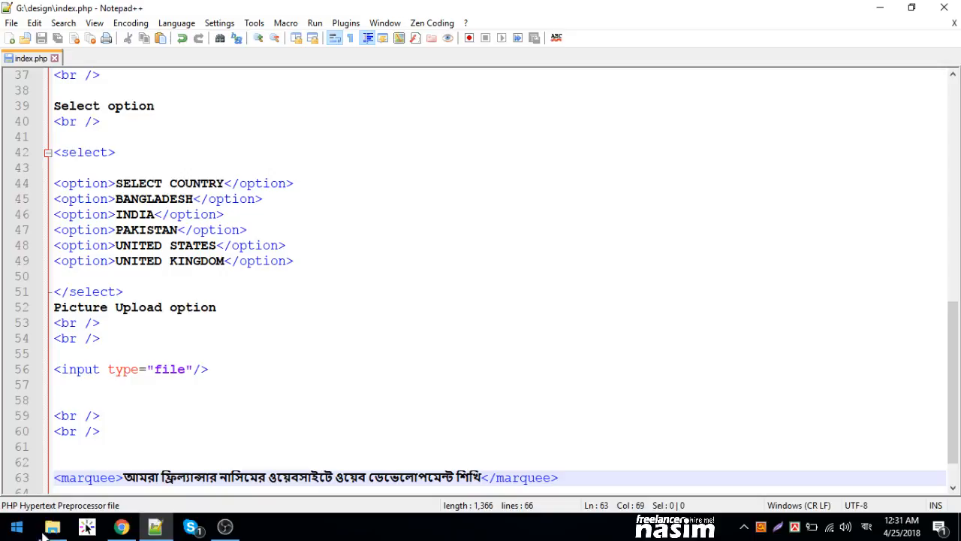
click(120, 526)
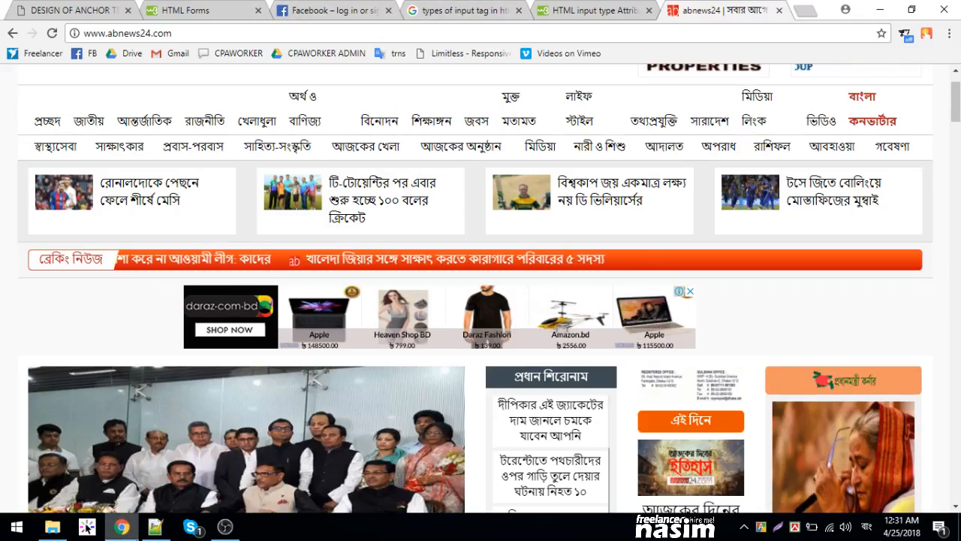
Compare the abnews24 ticker with the Bengali marquee on the index.php form page
click(67, 9)
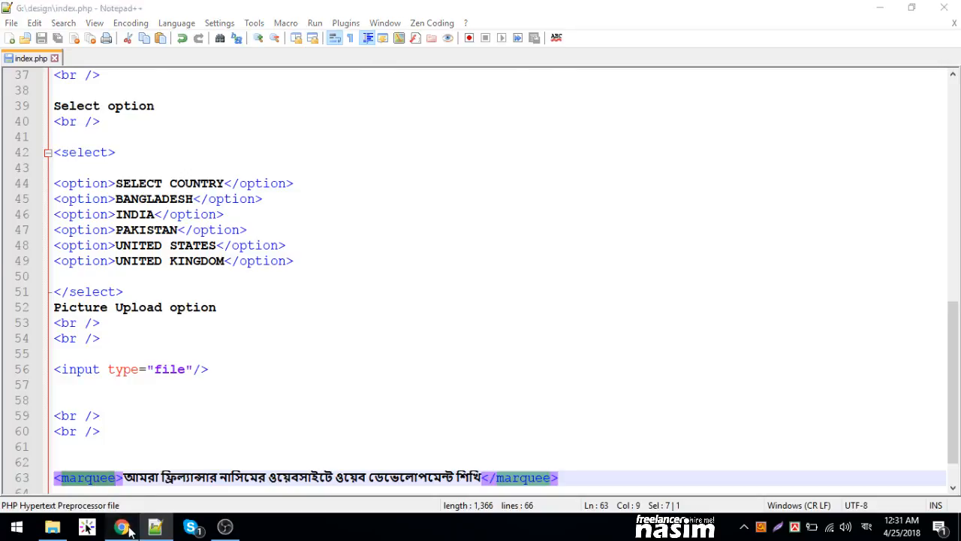
click(122, 526)
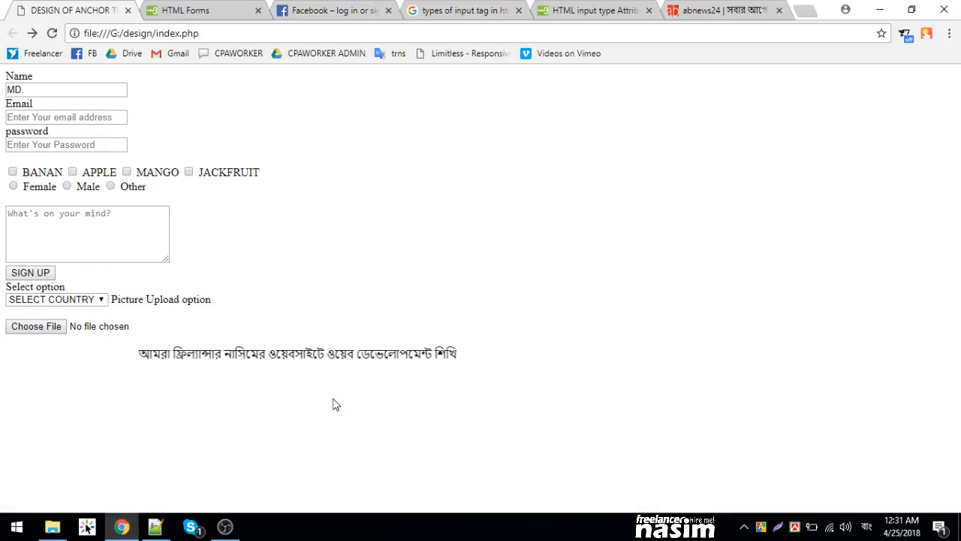
Search Google for 'attributes of marquee tag in html'
click(721, 9)
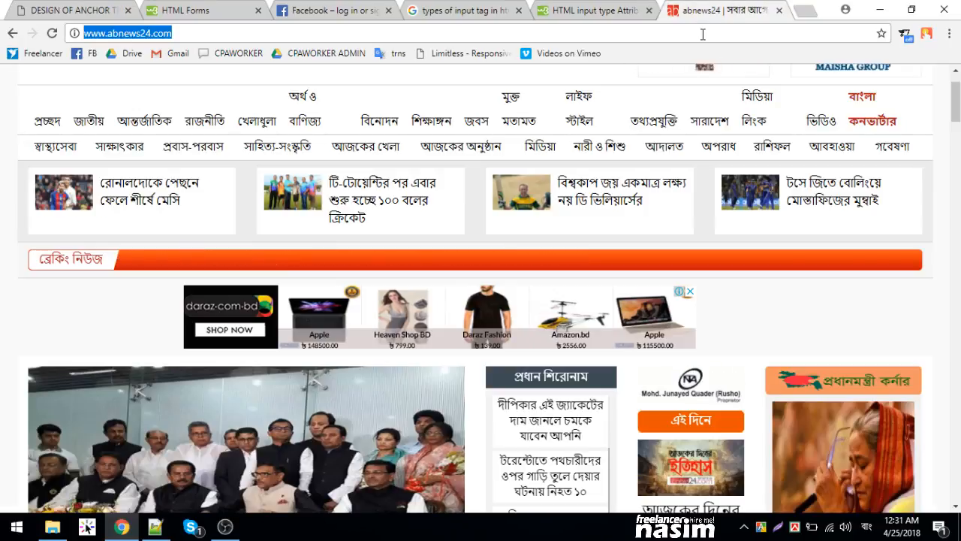
text(col)
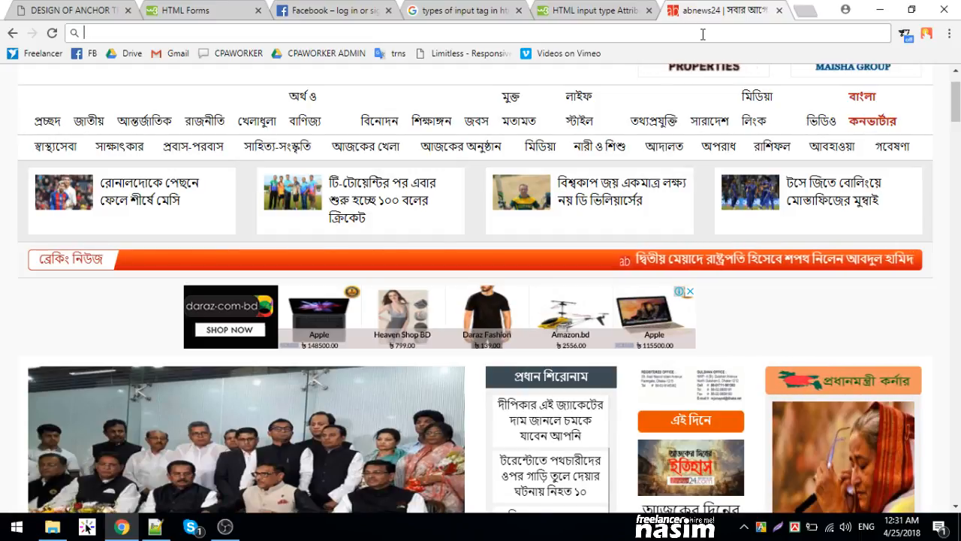
text(attributes of input tag in html)
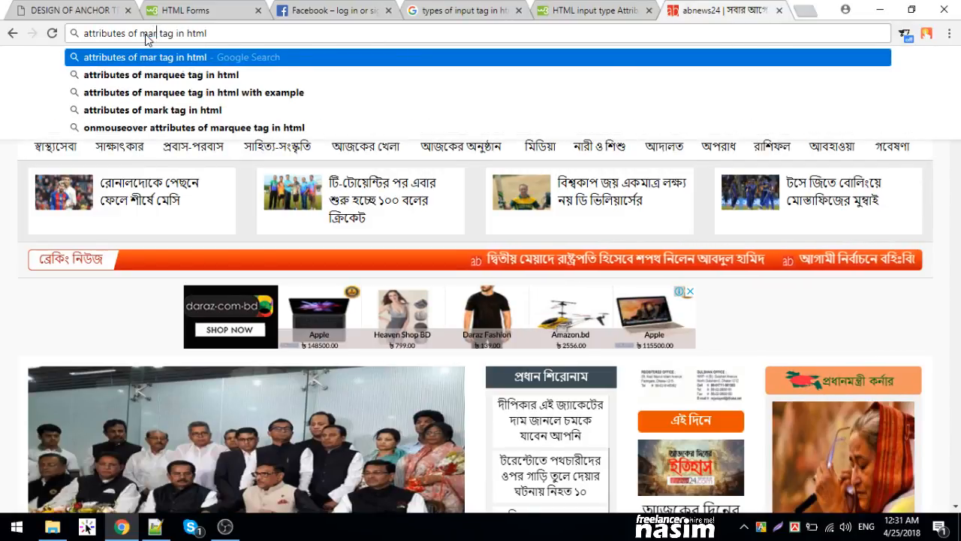
click(161, 75)
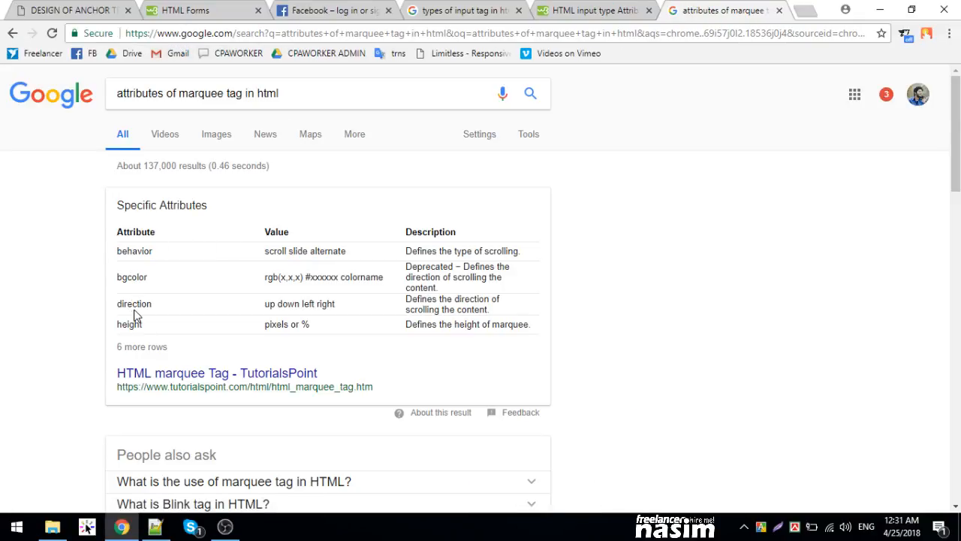
mouse_move(217, 373)
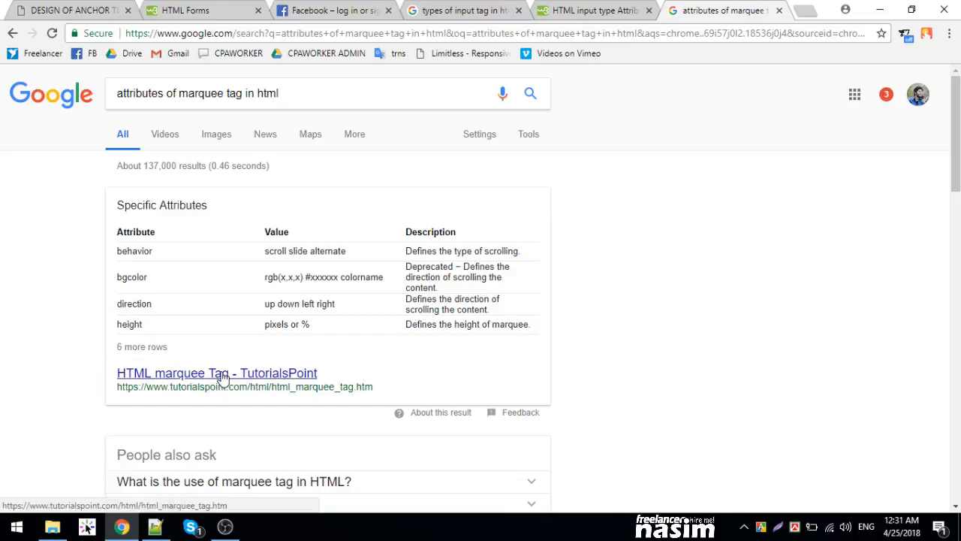
Copy 'direction' from TutorialsPoint's marquee attribute table into the marquee tag
click(216, 372)
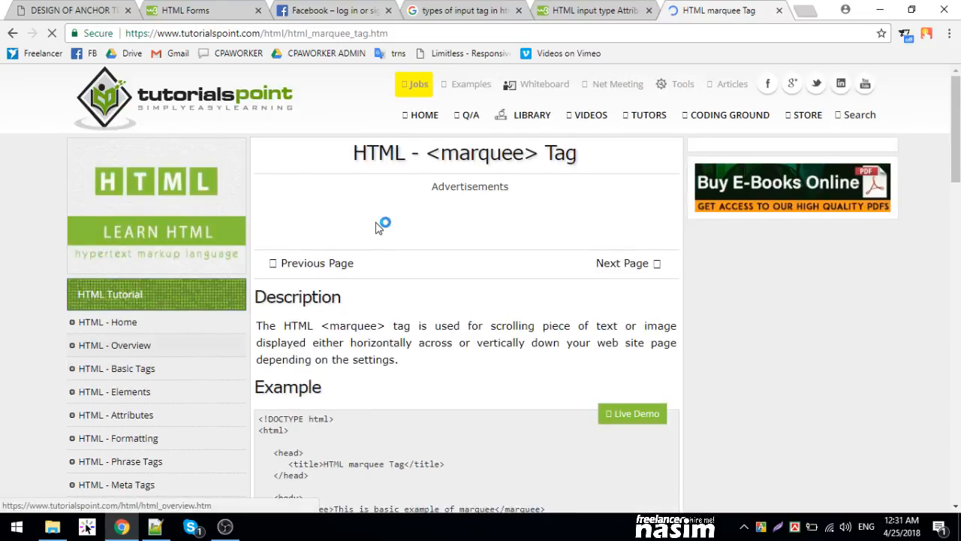
scroll(down, 3)
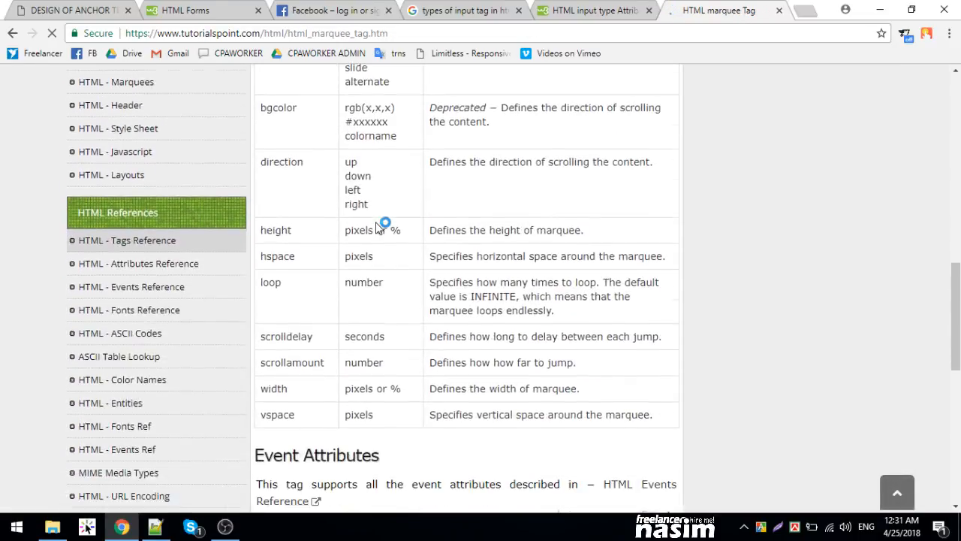
scroll(up, 3)
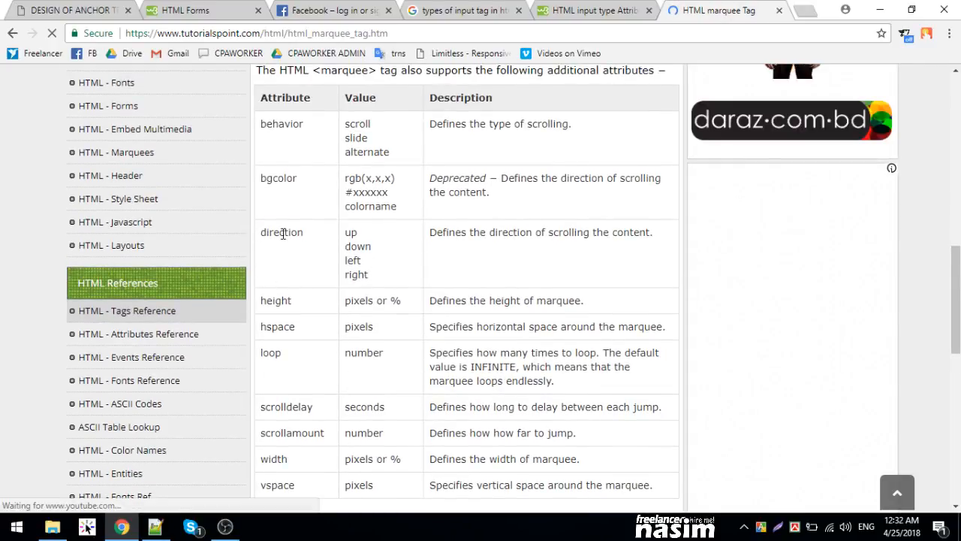
double_click(282, 231)
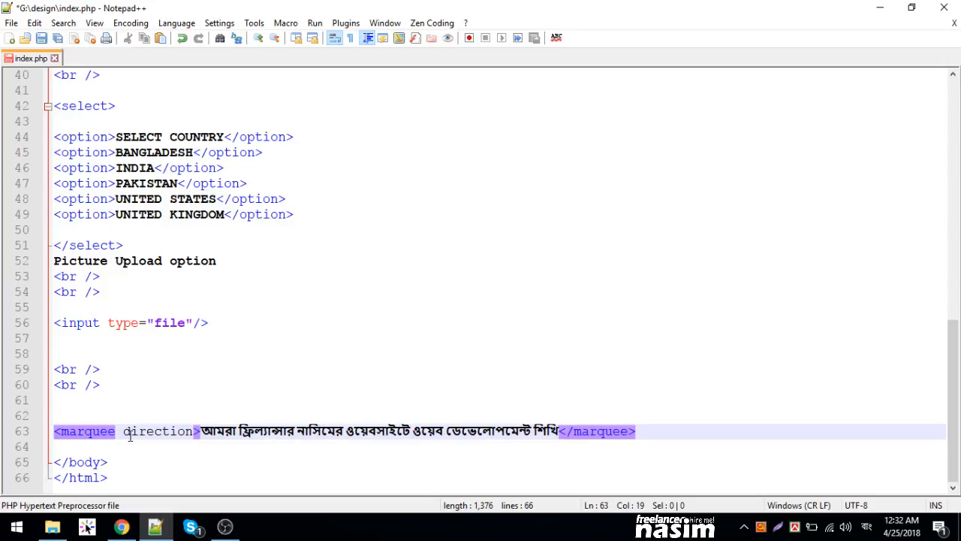
Give direction a quoted value and check the form page in Chrome
text(="")
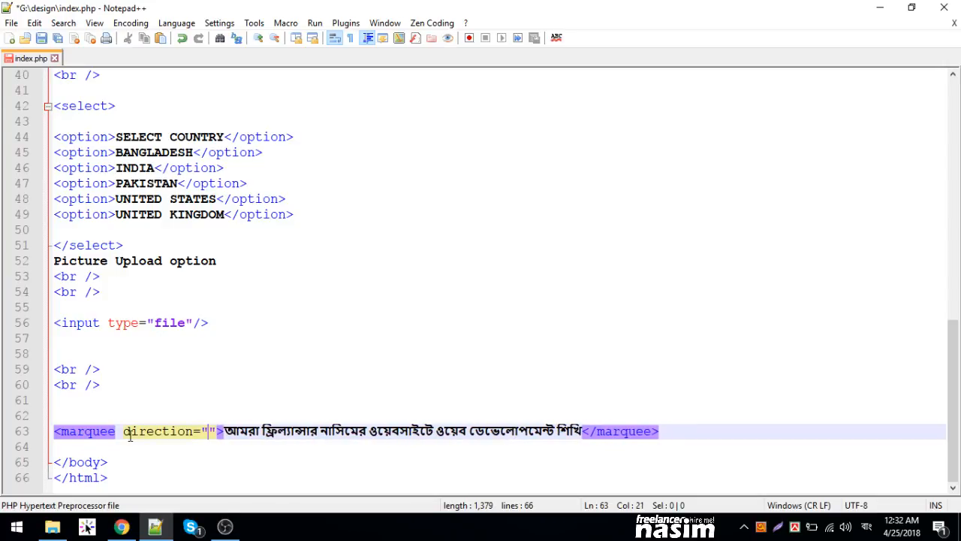
text(উ)
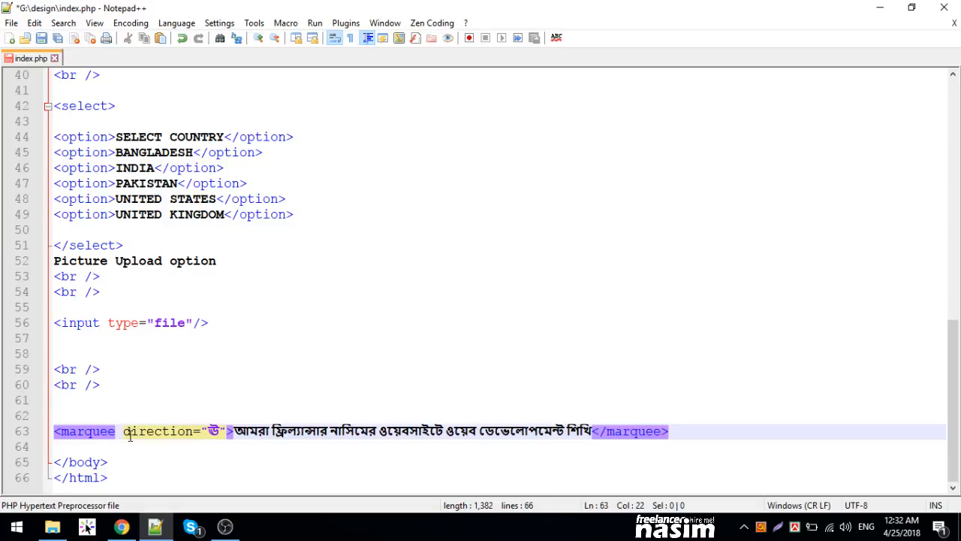
text(P)
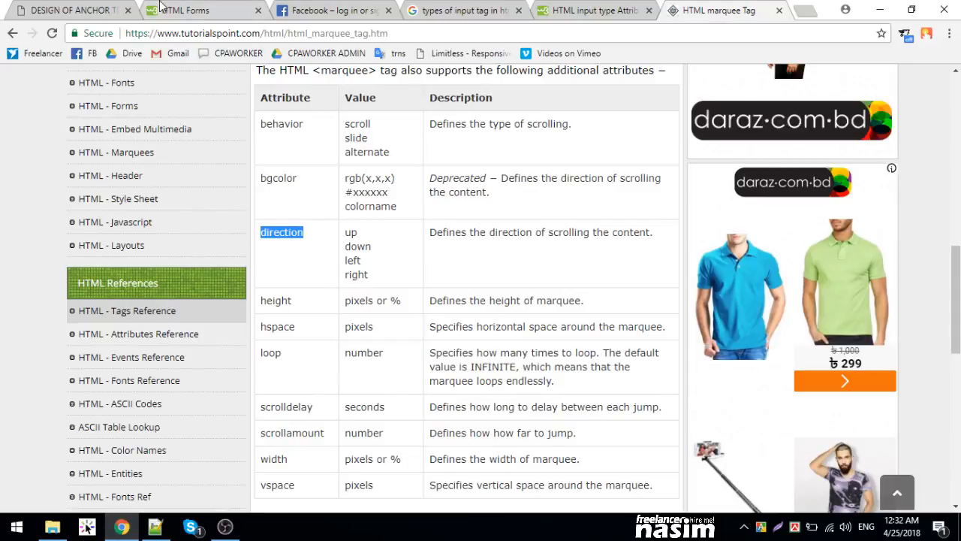
click(68, 9)
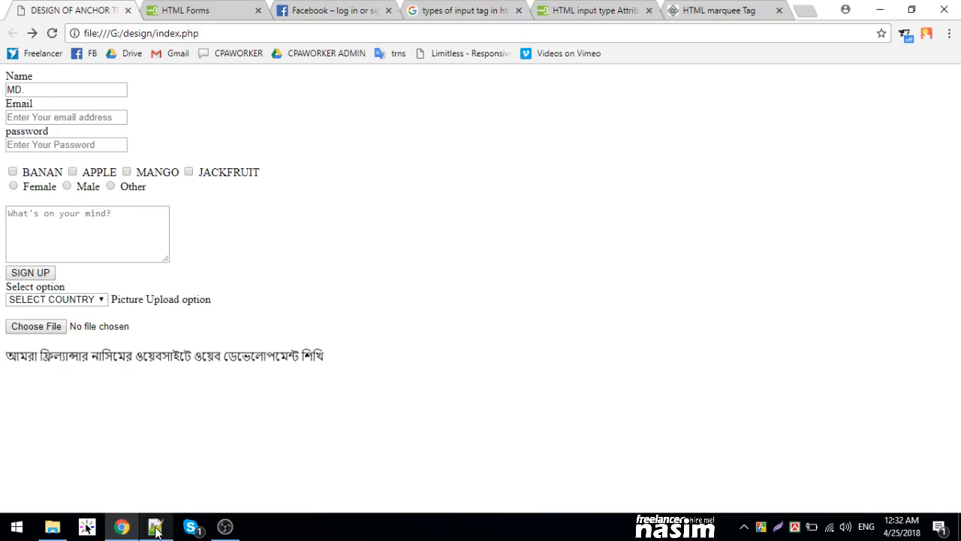
Set the marquee's direction to "right" in index.php
click(156, 525)
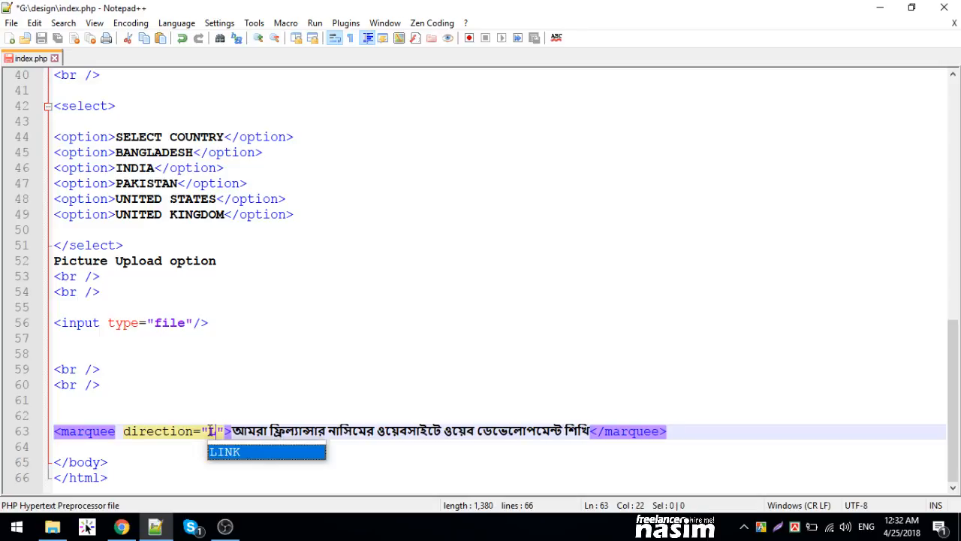
click(120, 526)
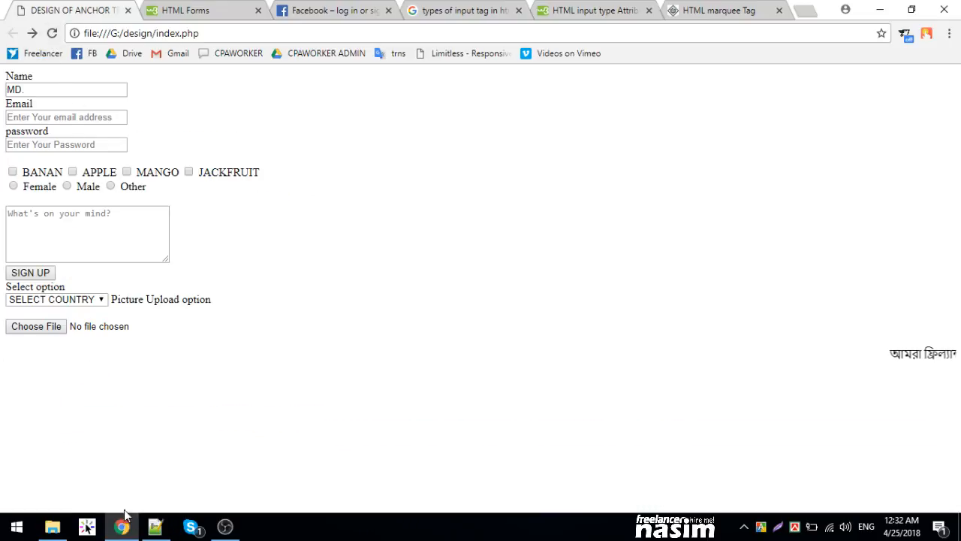
click(87, 525)
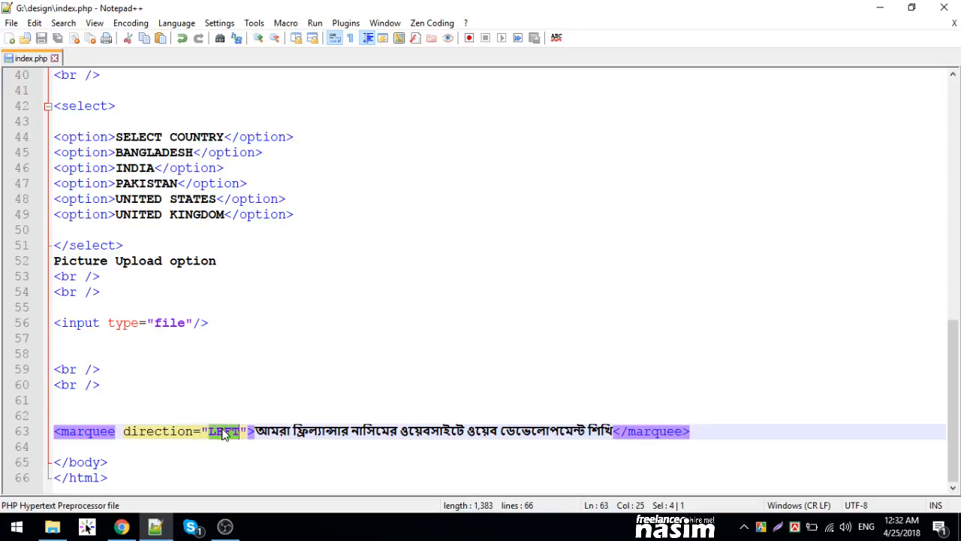
text(right)
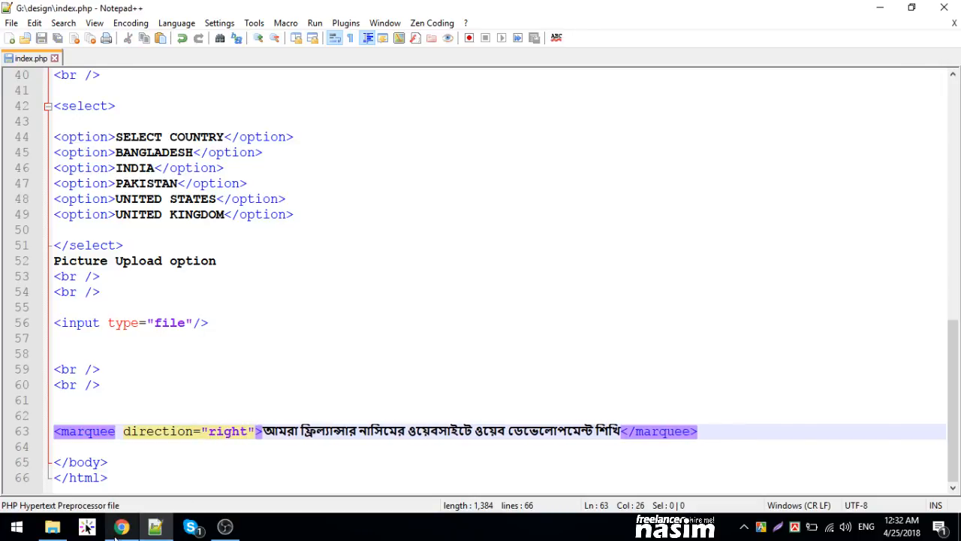
Confirm in Chrome that the Bengali line scrolls rightward, then return to the source
click(122, 526)
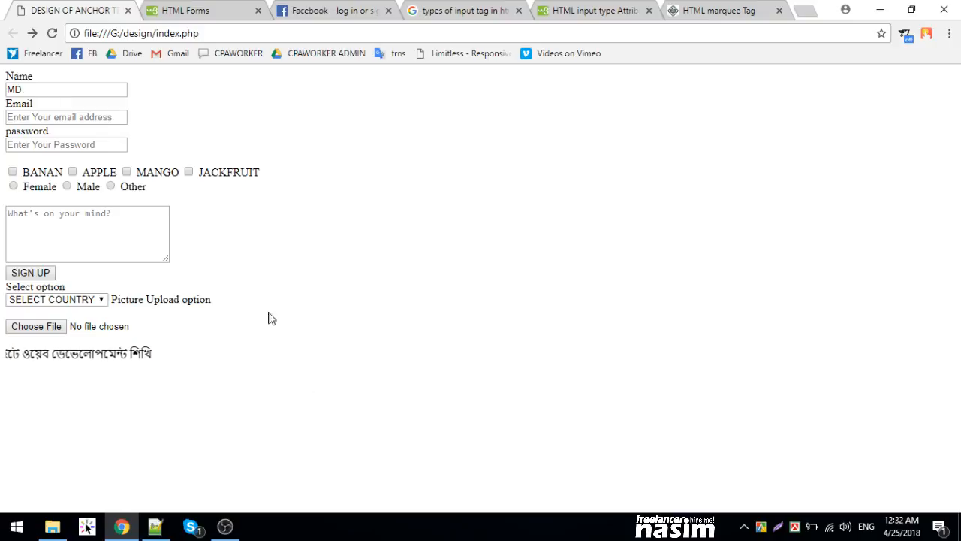
click(721, 9)
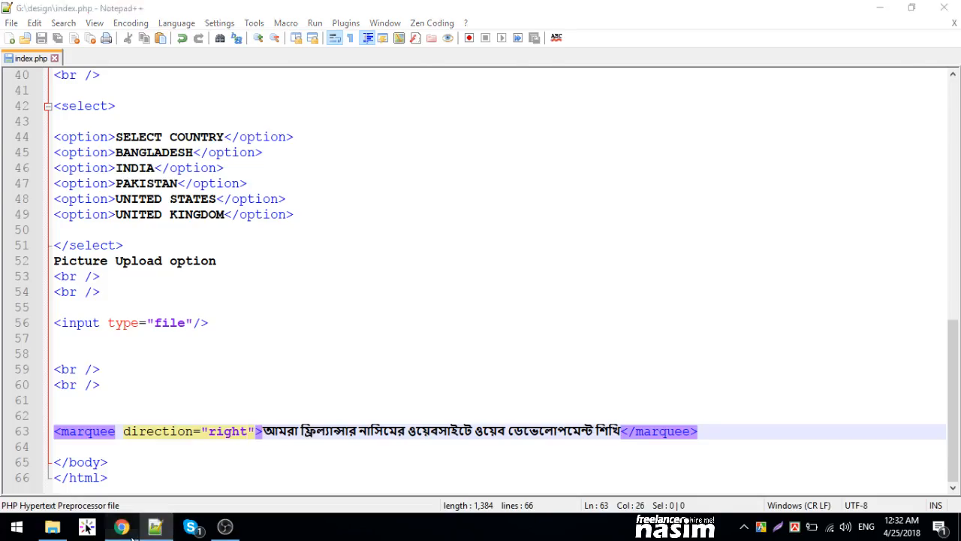
click(120, 526)
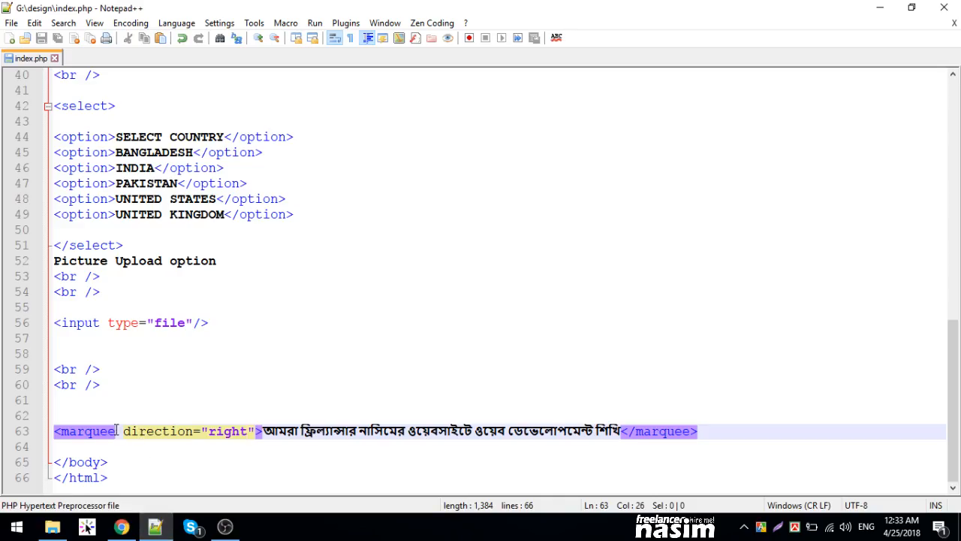
Add behavior="alternate" to the marquee tag, then bring back the TutorialsPoint attribute reference
text(behavior)
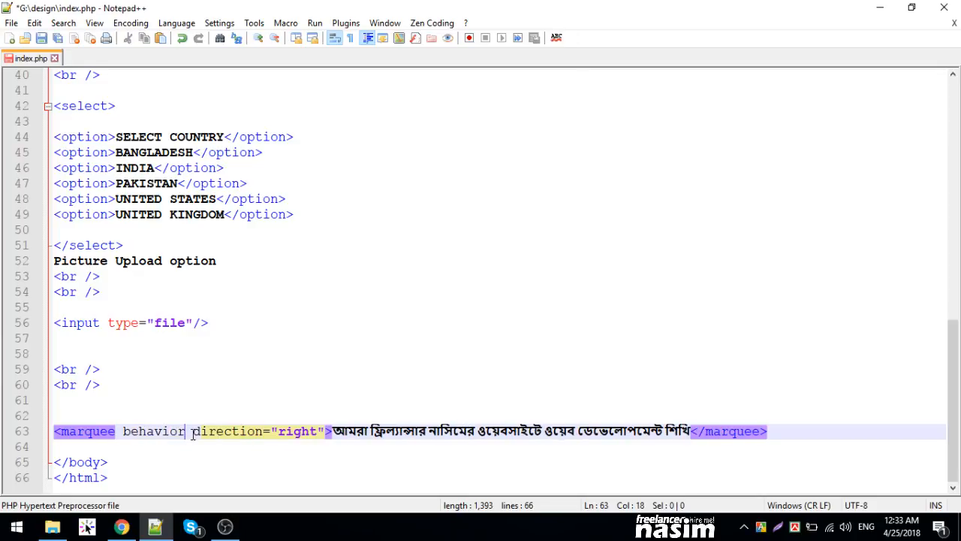
text(="")
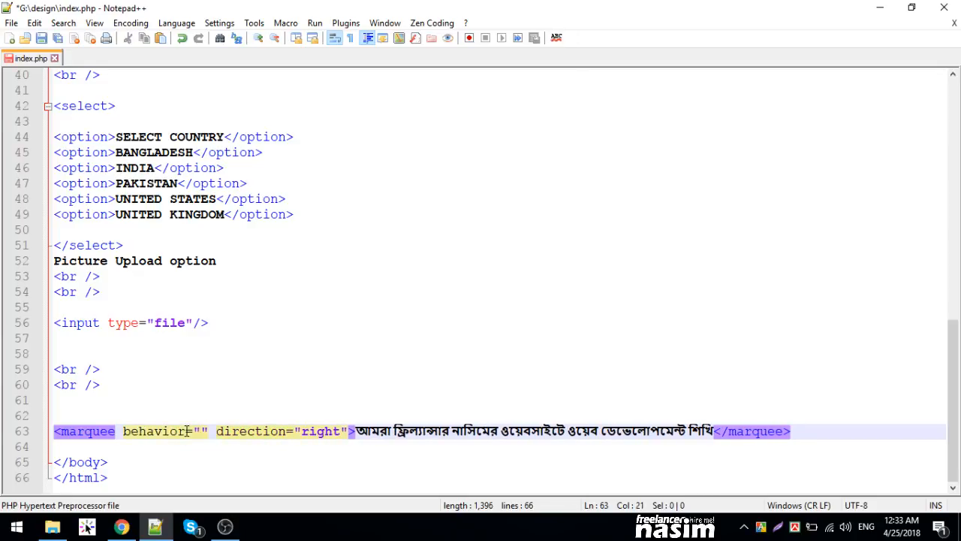
text(alte)
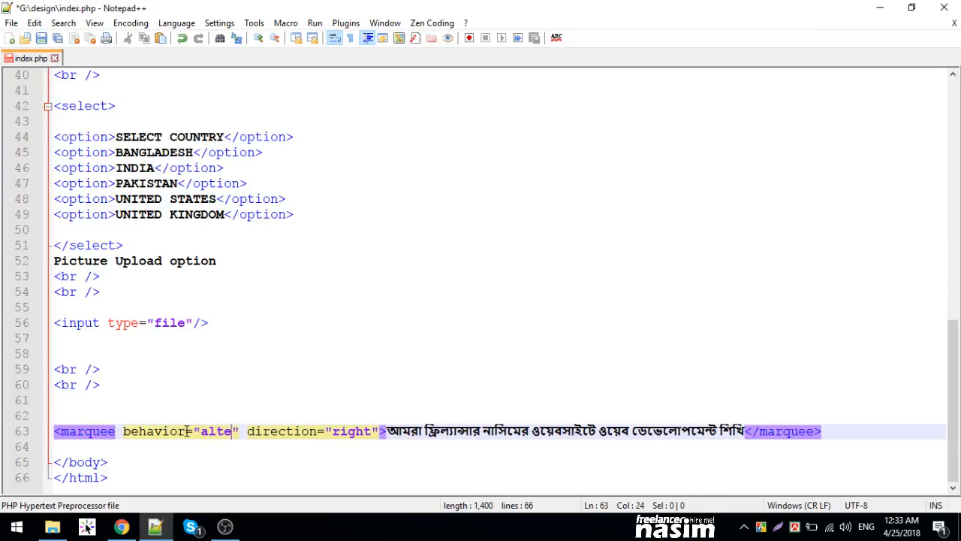
click(120, 526)
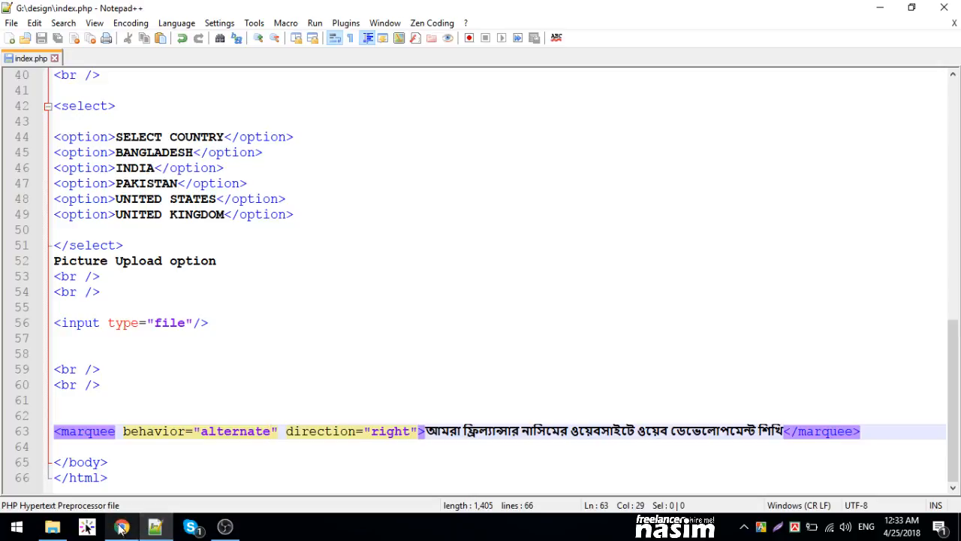
click(122, 526)
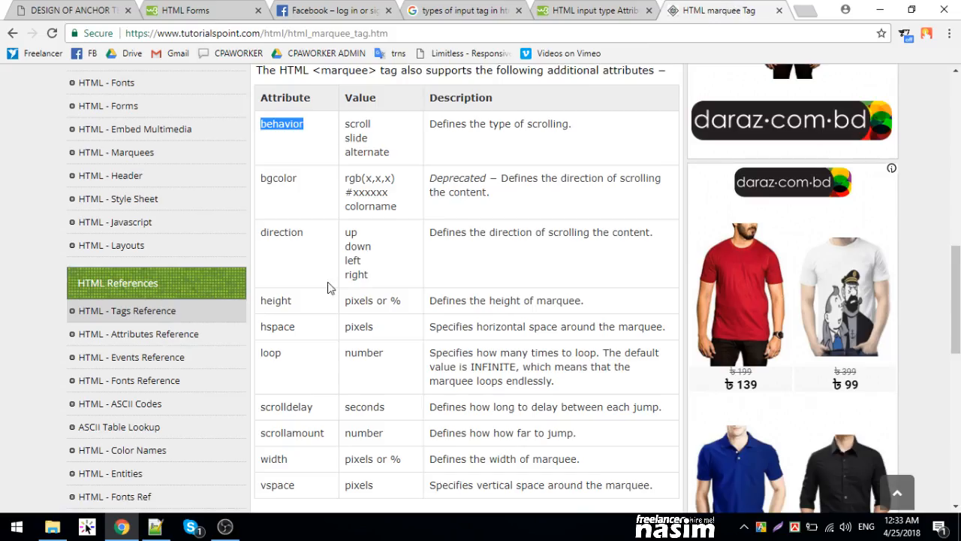
Read the behavior and bgcolor rows down to scrollamount, then return to index.php
double_click(354, 138)
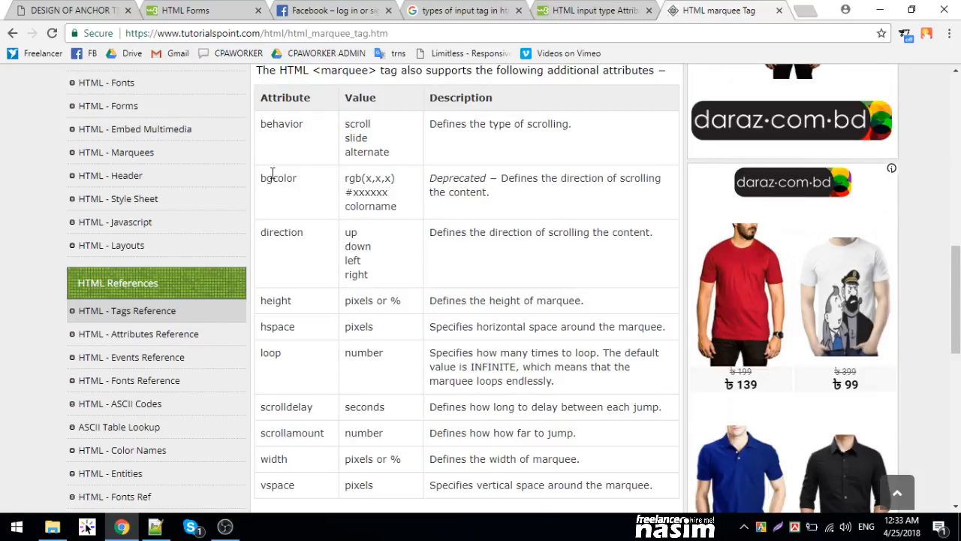
double_click(277, 300)
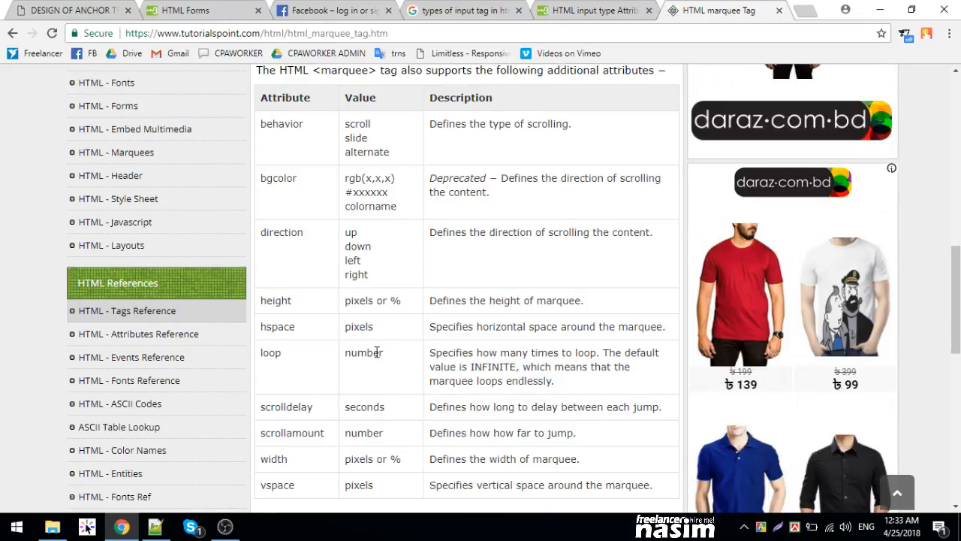
scroll(down, 3)
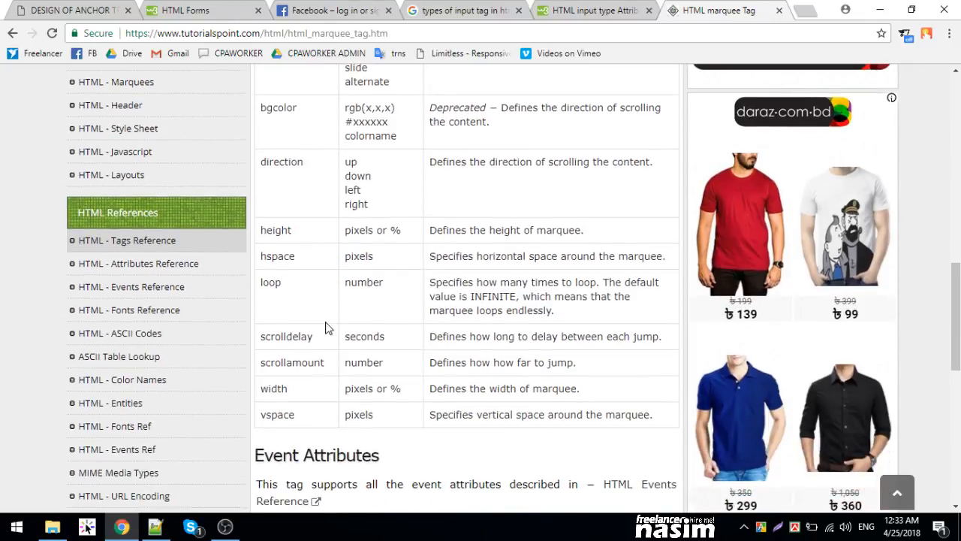
double_click(363, 336)
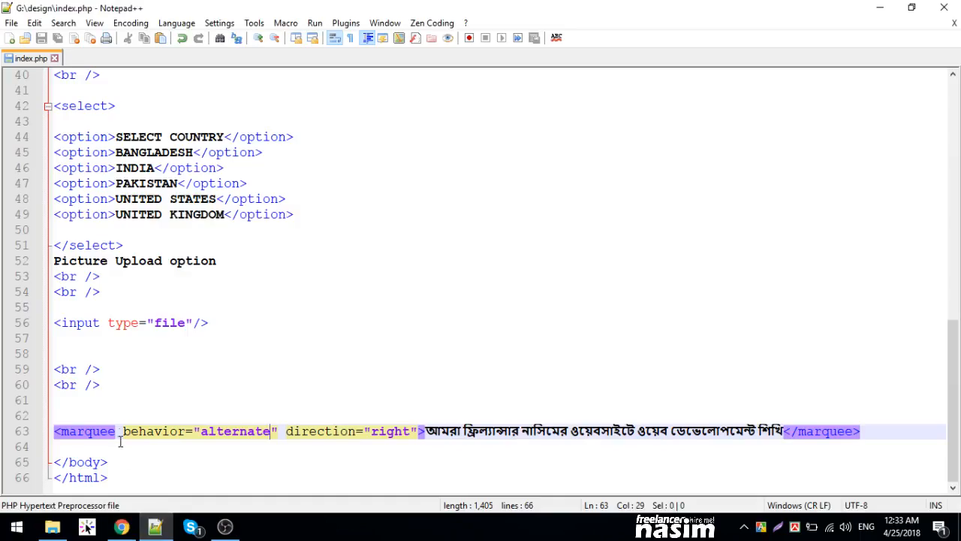
Add scrollamount="2" to the marquee tag and reload index.php in Chrome to preview it
text(scrollamount=")
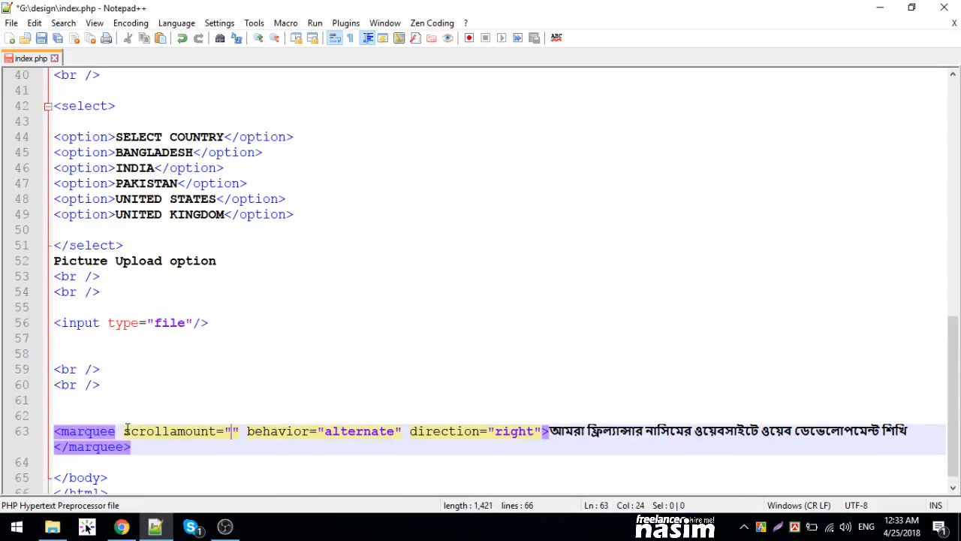
click(120, 526)
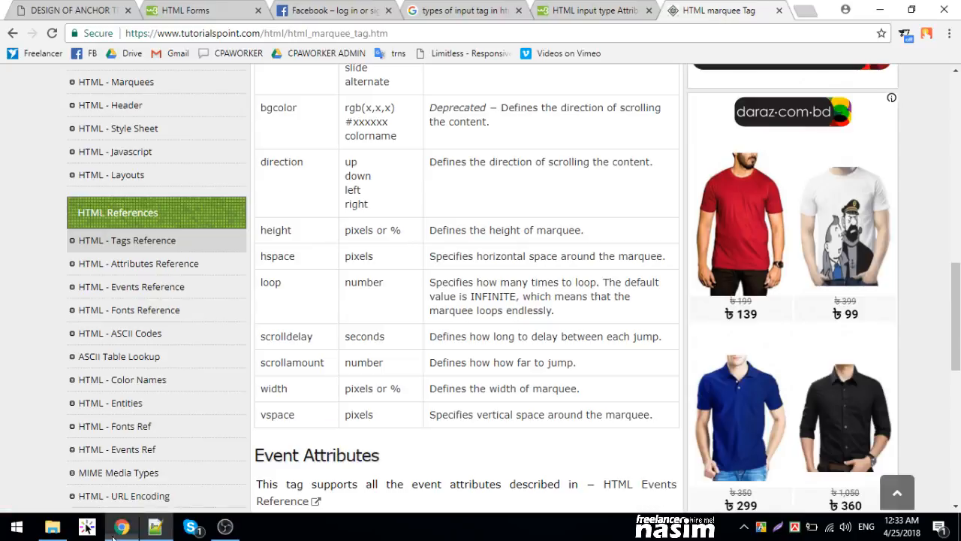
click(67, 9)
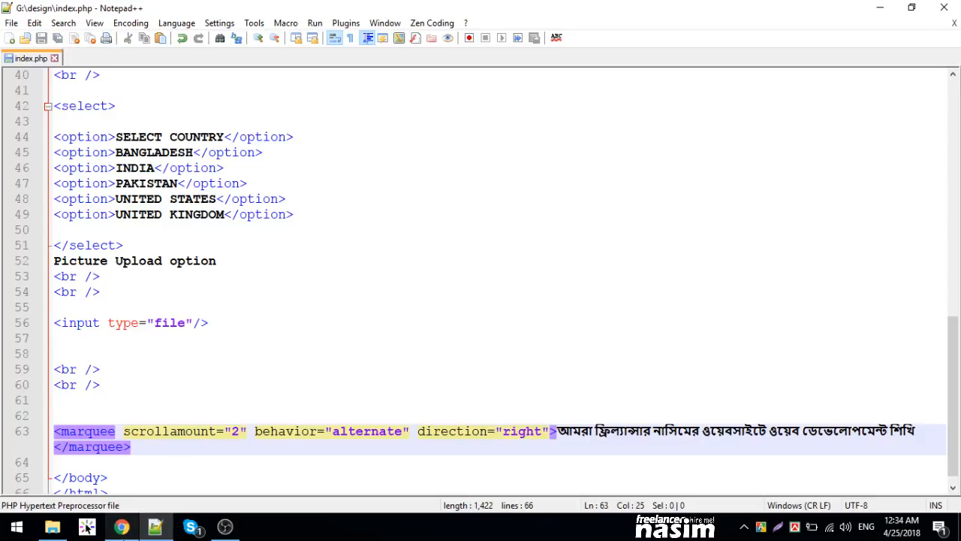
click(120, 526)
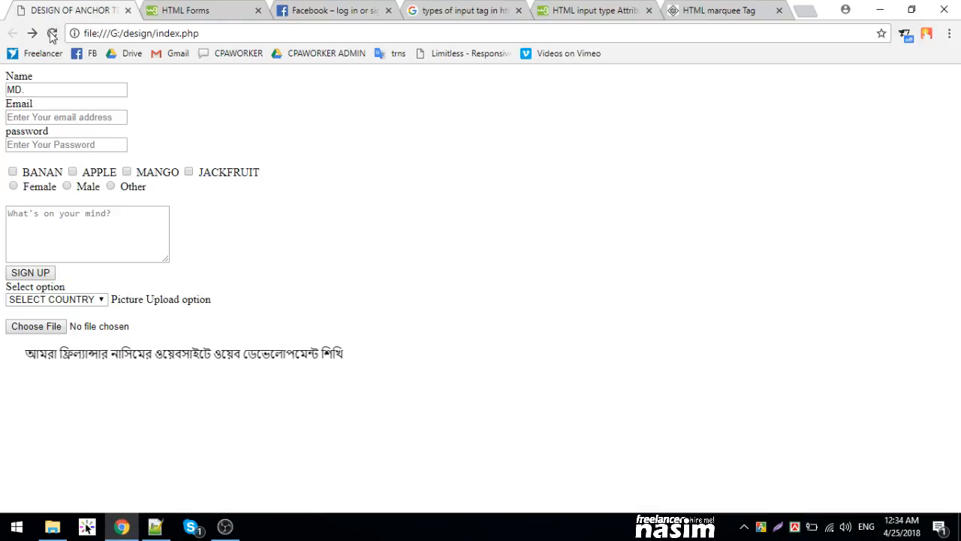
Scroll the marquee reference back up to the Specific Attributes table
click(721, 9)
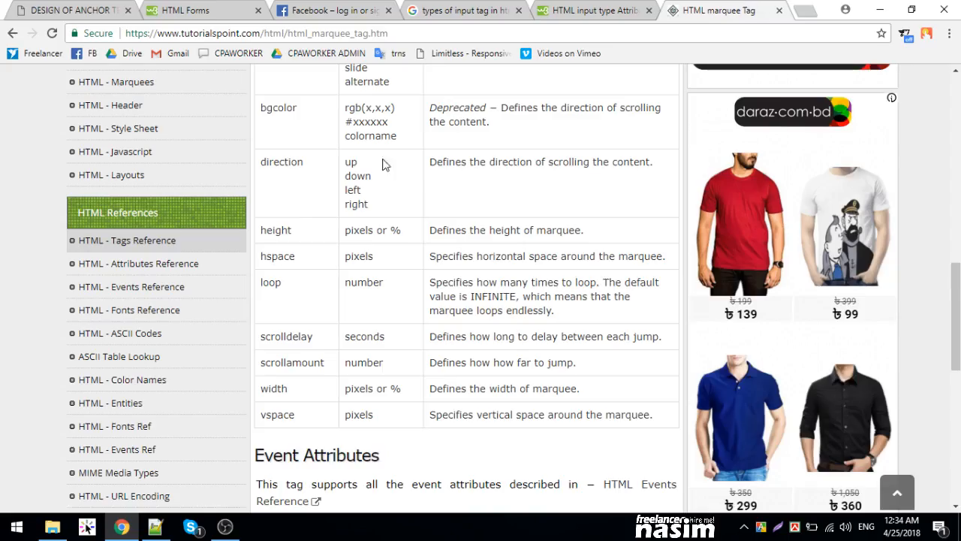
scroll(down, 3)
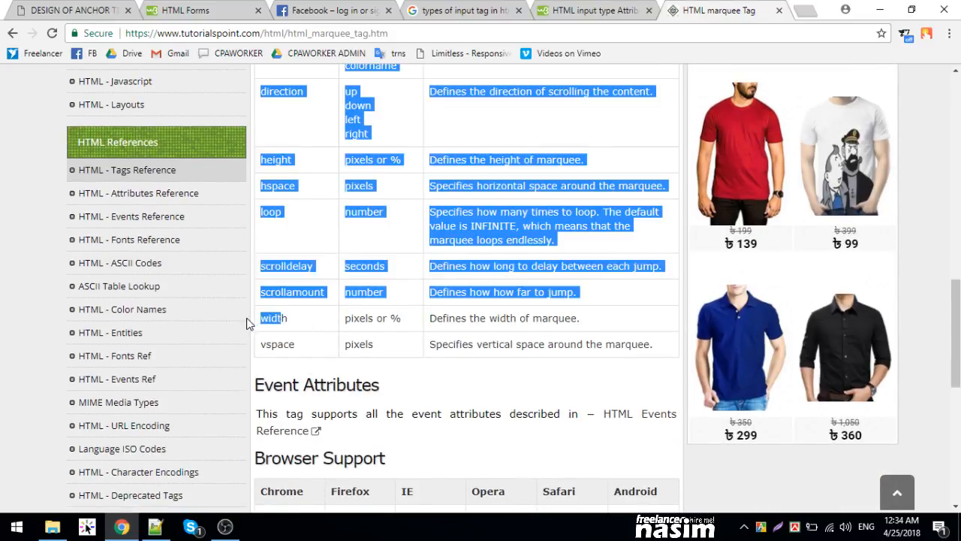
scroll(up, 3)
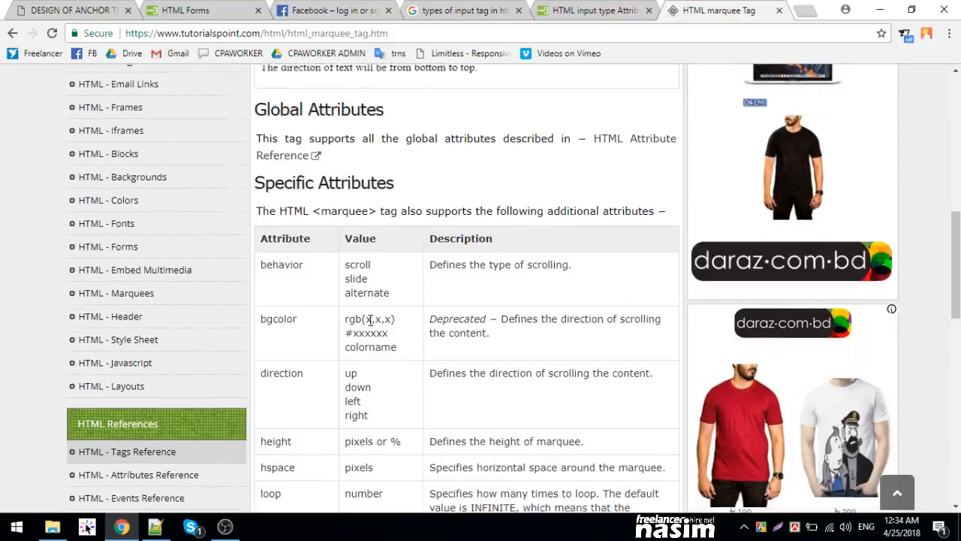